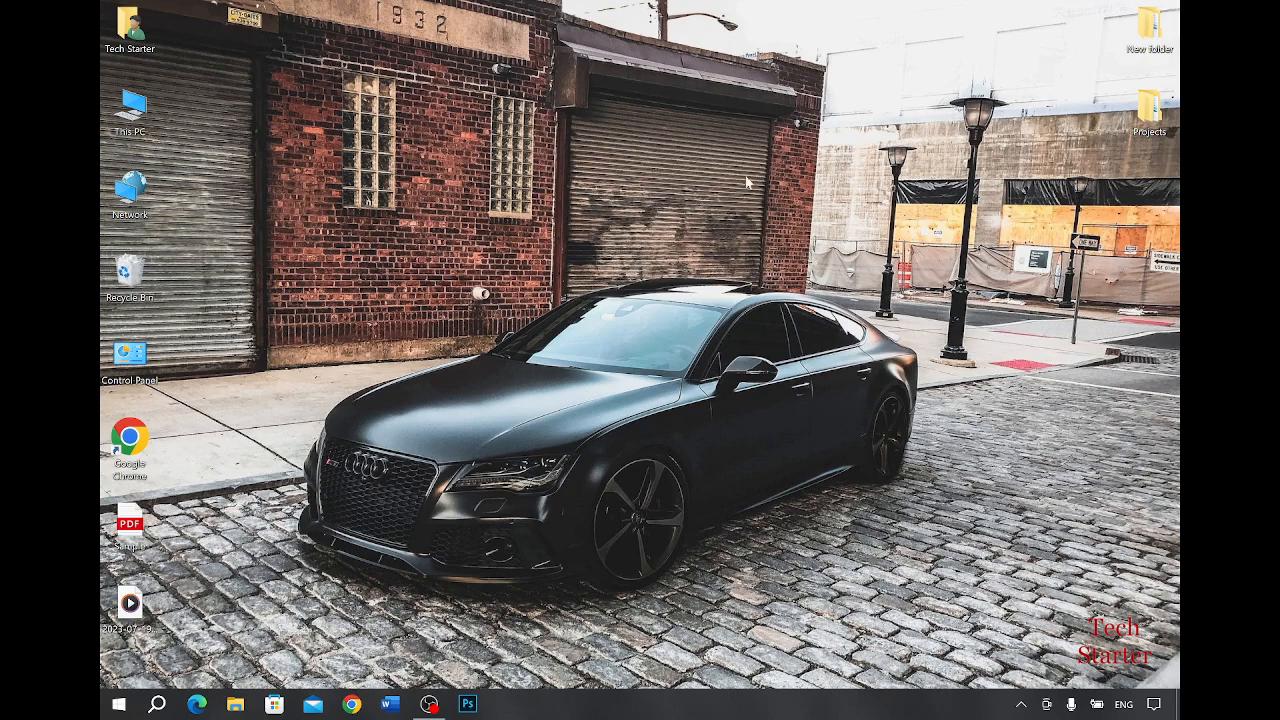
{"action": "mouse_move", "coordinate": [140, 530]}
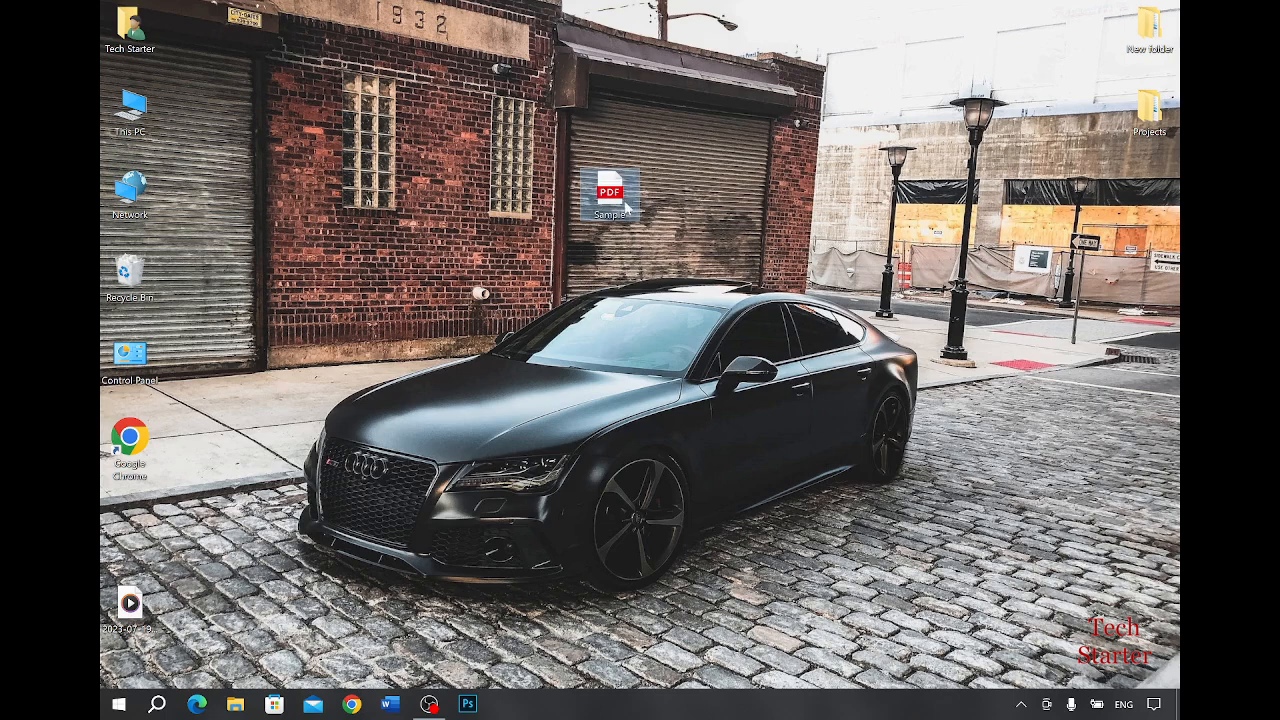
Step: Move the Sample PDF icon up into the top row beside the Tech Starter folder
{"action": "left_click_drag", "start_coordinate": [612, 190], "coordinate": [188, 28]}
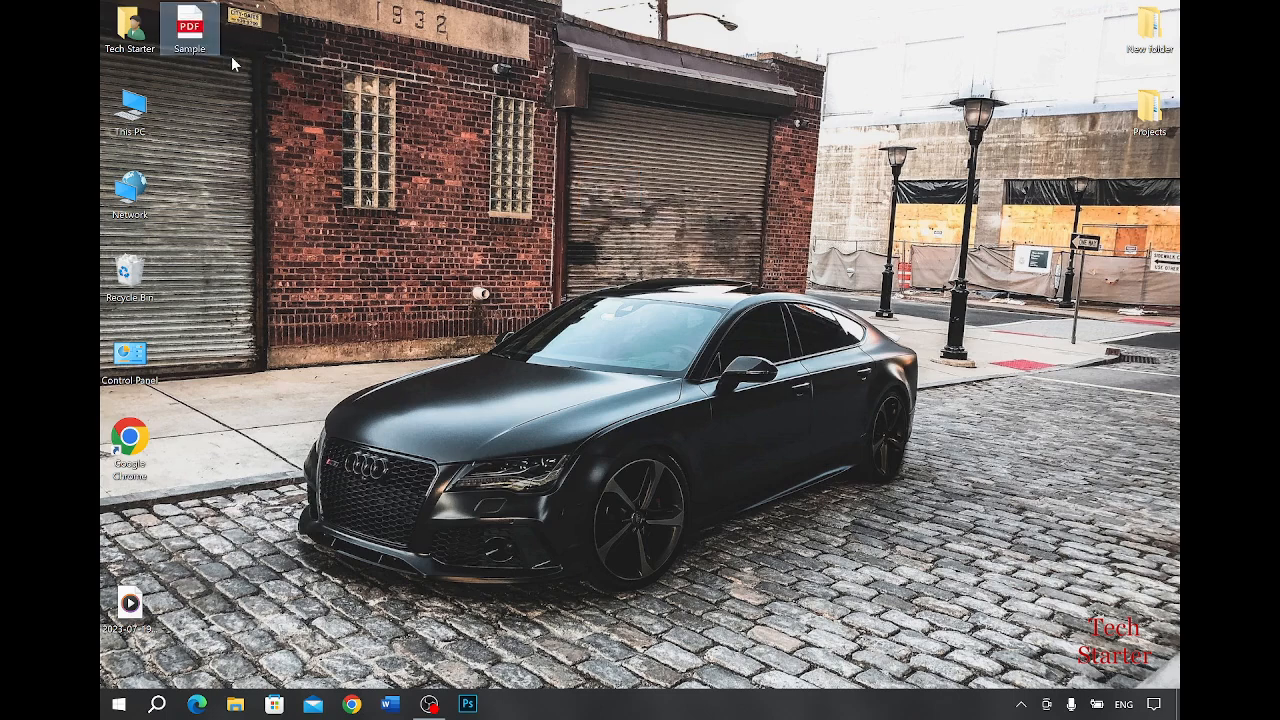
{"action": "mouse_move", "coordinate": [316, 70]}
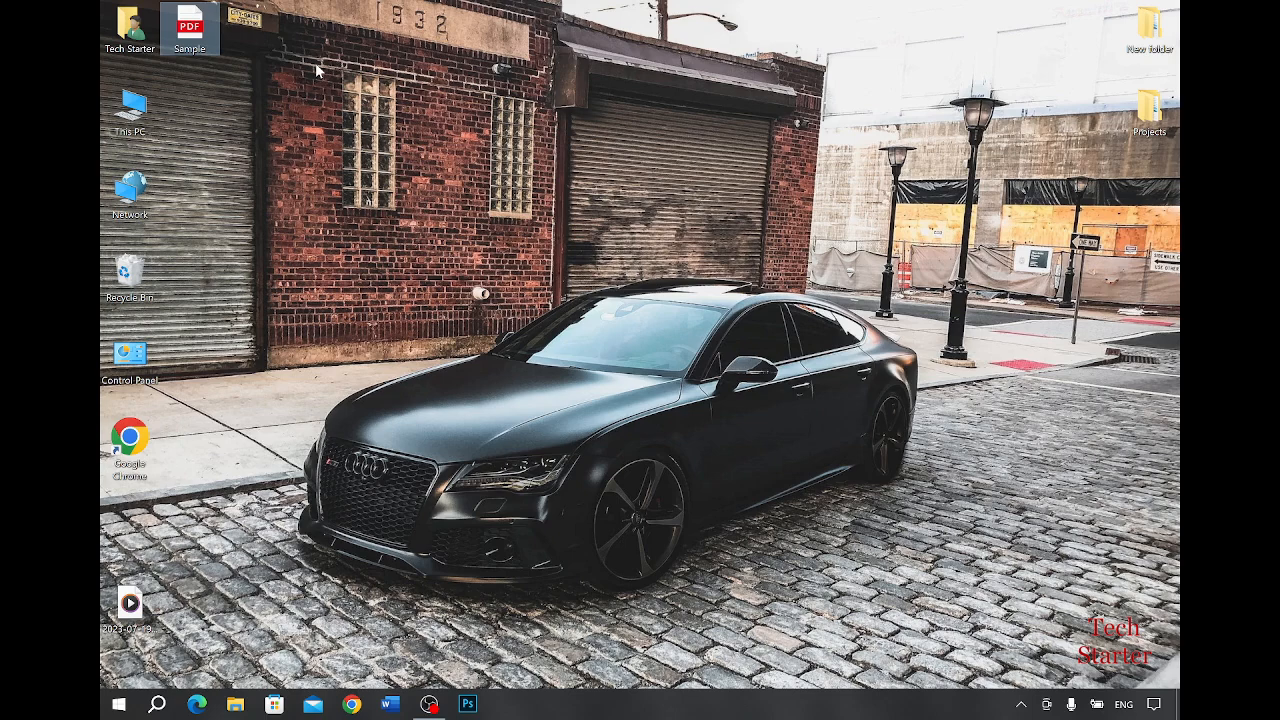
{"action": "mouse_move", "coordinate": [340, 180]}
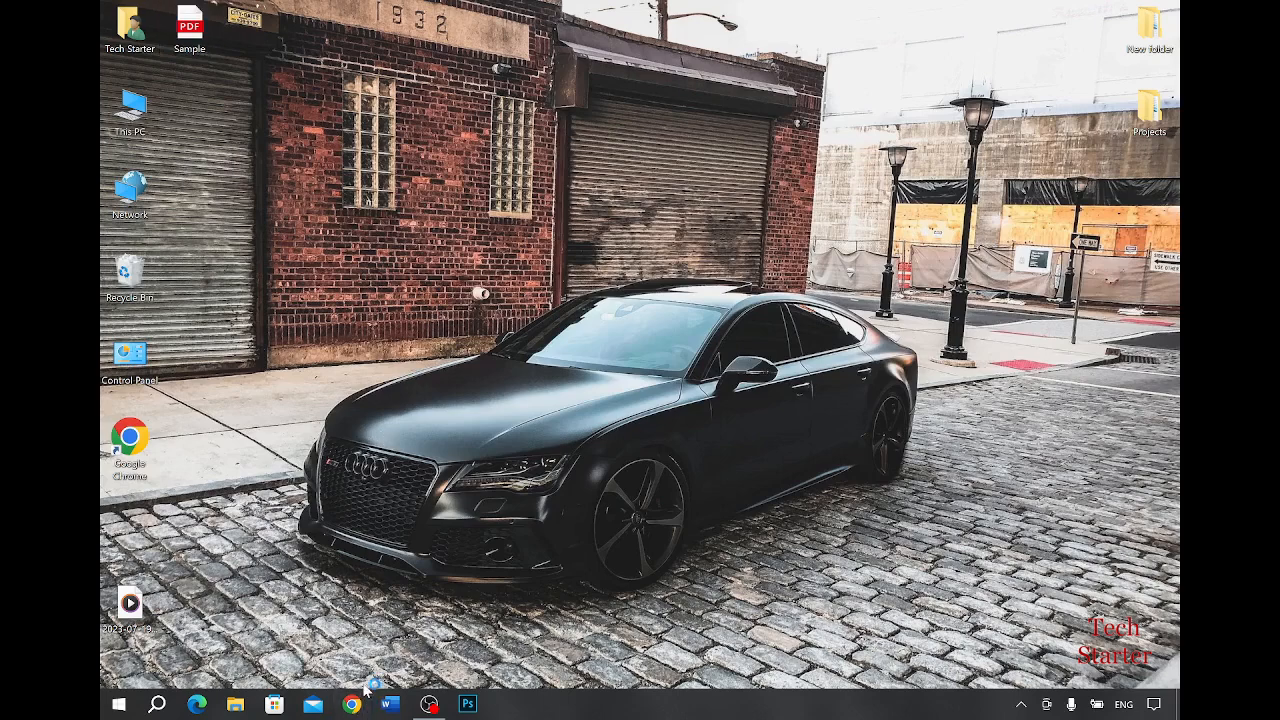
Step: Launch Chrome, search Google for 'pdf combiner' and choose the Combine PDF result
{"action": "left_click", "coordinate": [350, 704]}
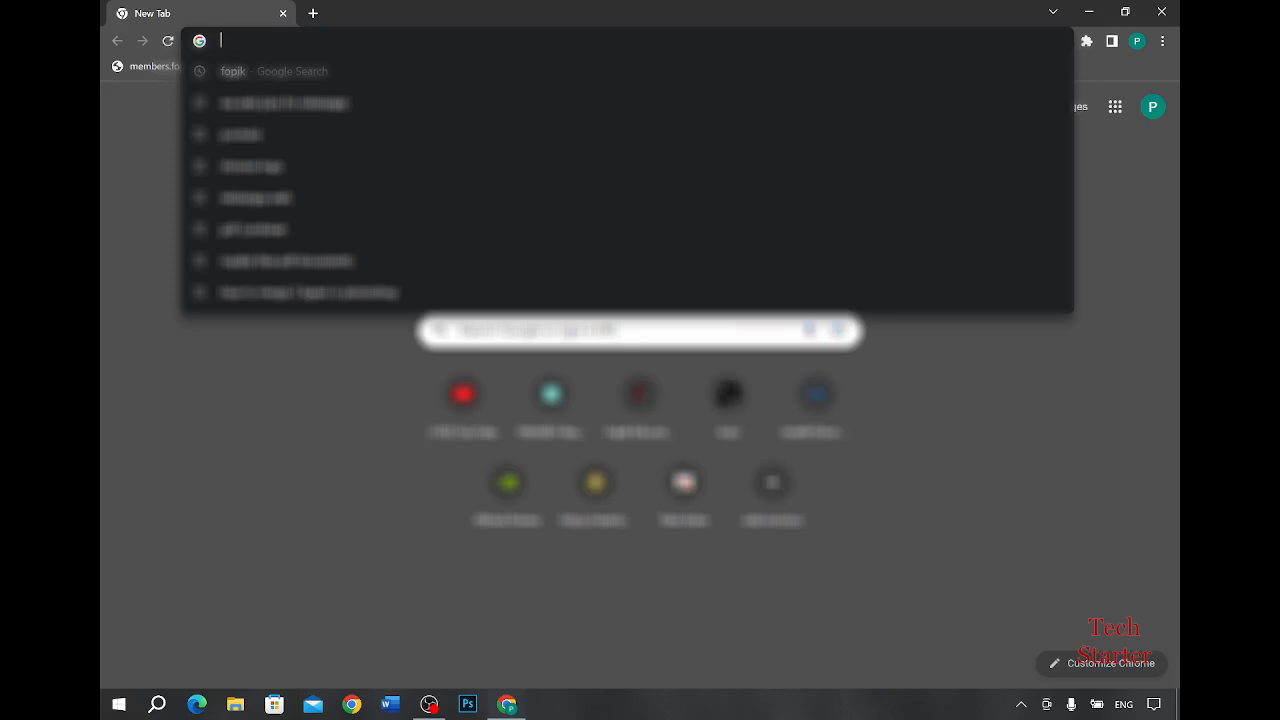
{"action": "type", "text": "pexels.com/search/desktop backgrounds/"}
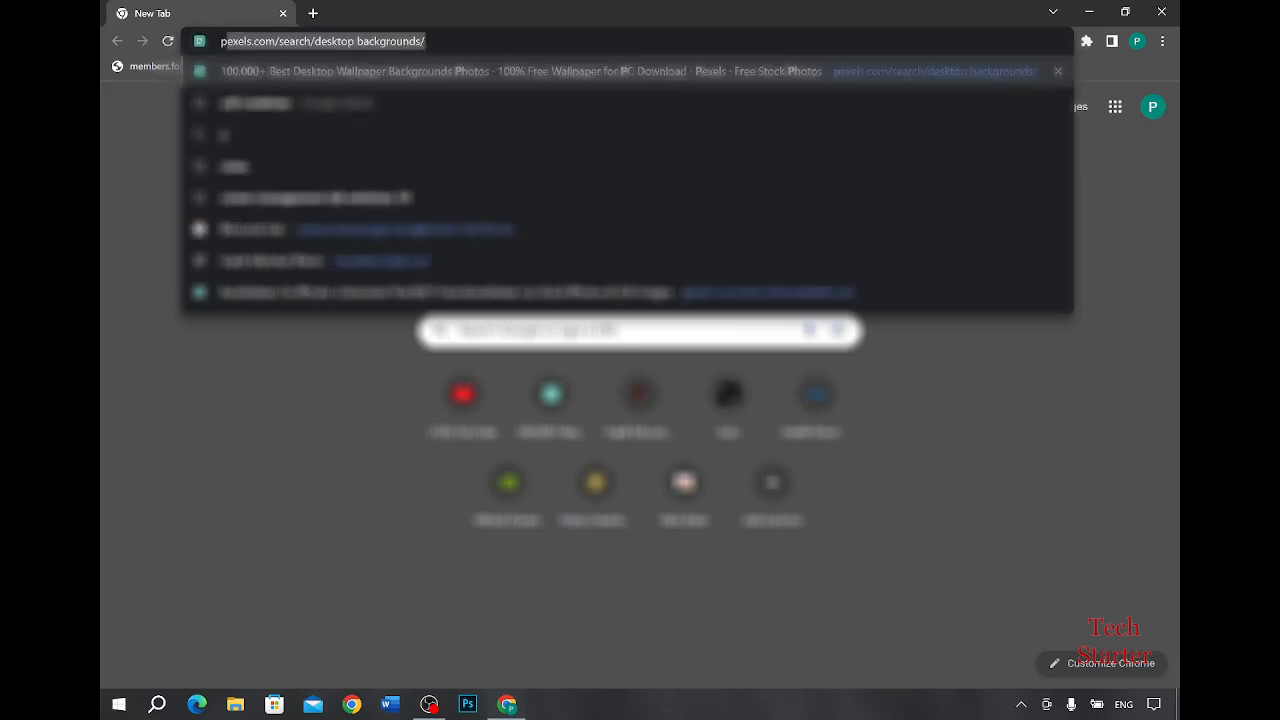
{"action": "type", "text": "pdf combiner"}
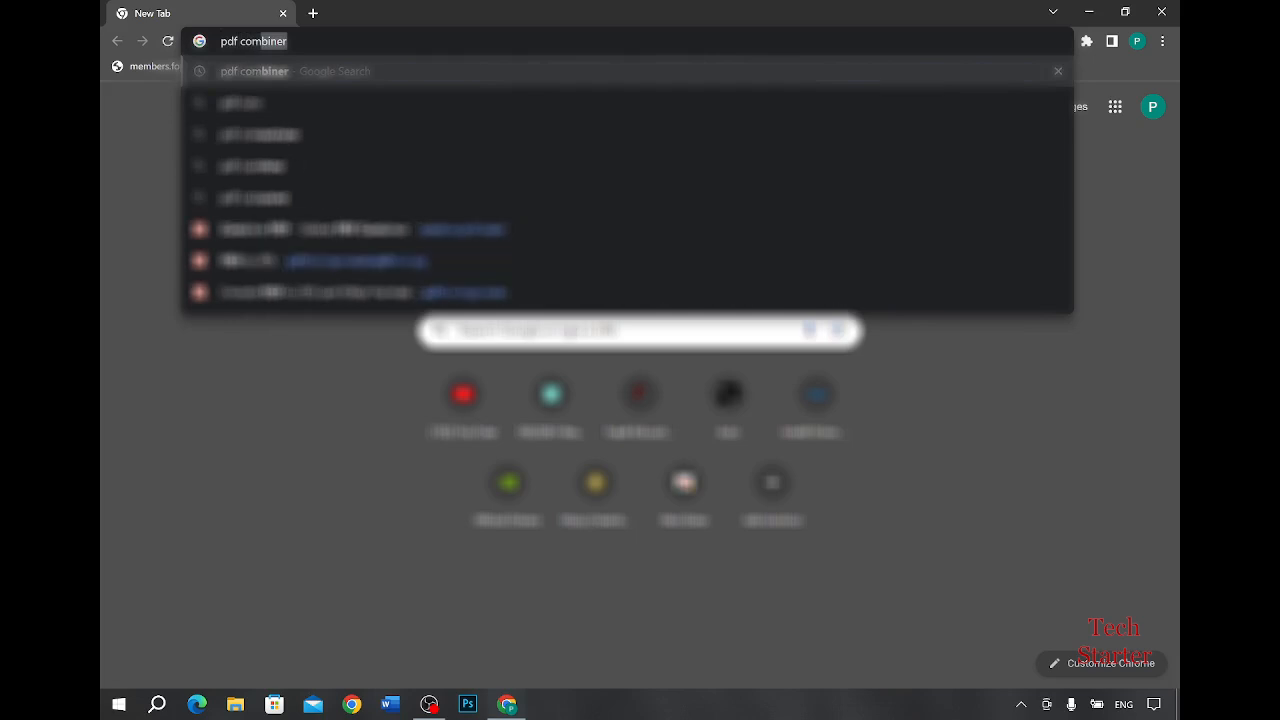
{"action": "key", "text": "Return"}
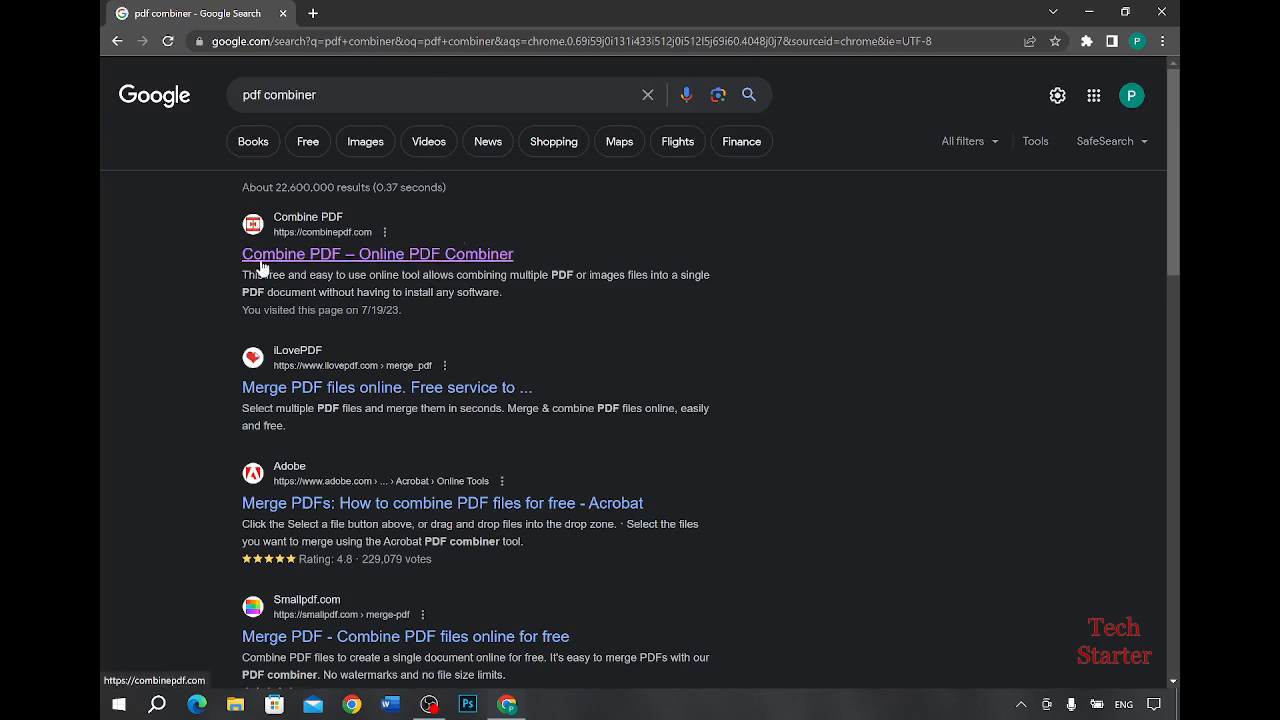
{"action": "left_click", "coordinate": [376, 252]}
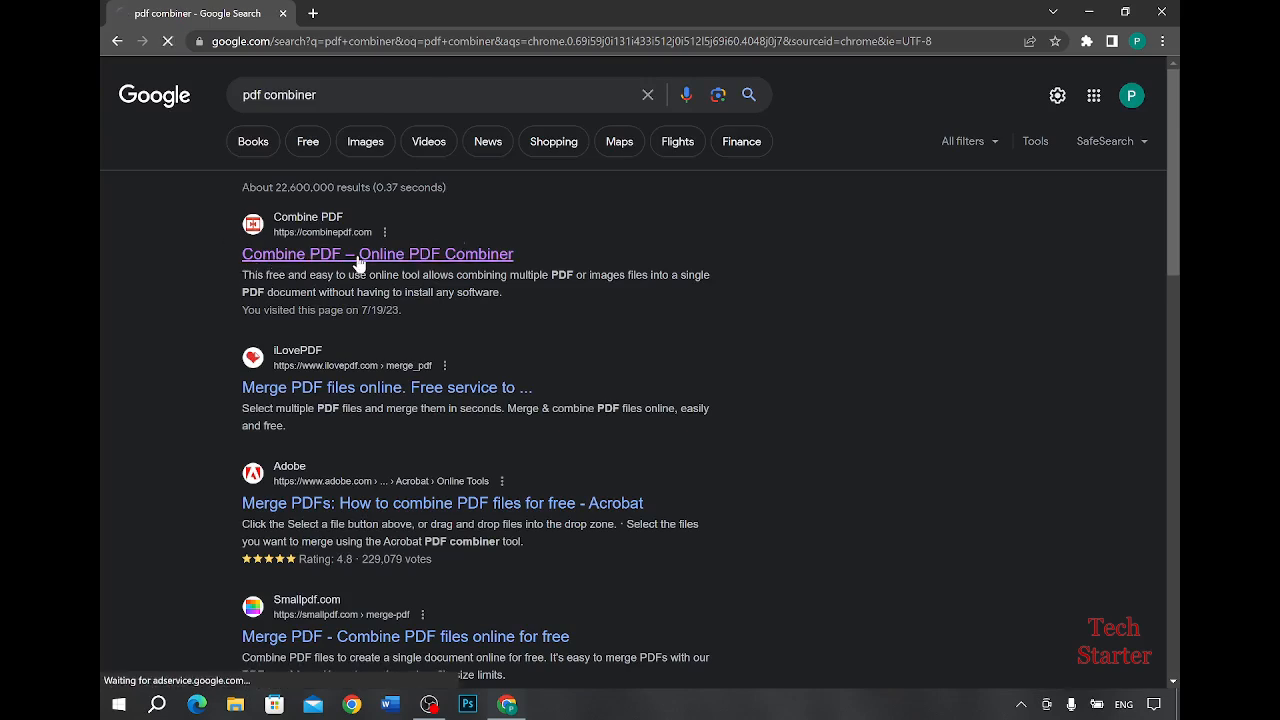
Step: Reach pdftoimage.com via the Combine PDF and PDF to DOC pages and view its format list
{"action": "left_click", "coordinate": [376, 252]}
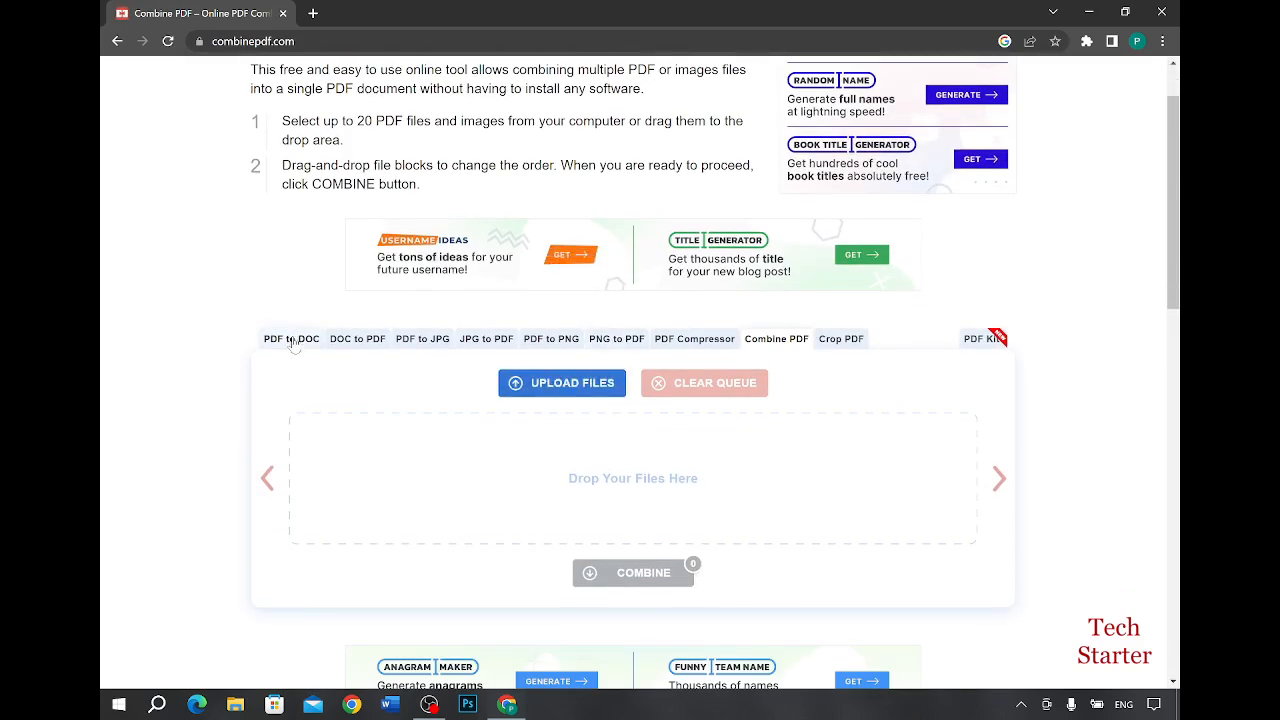
{"action": "left_click", "coordinate": [290, 340]}
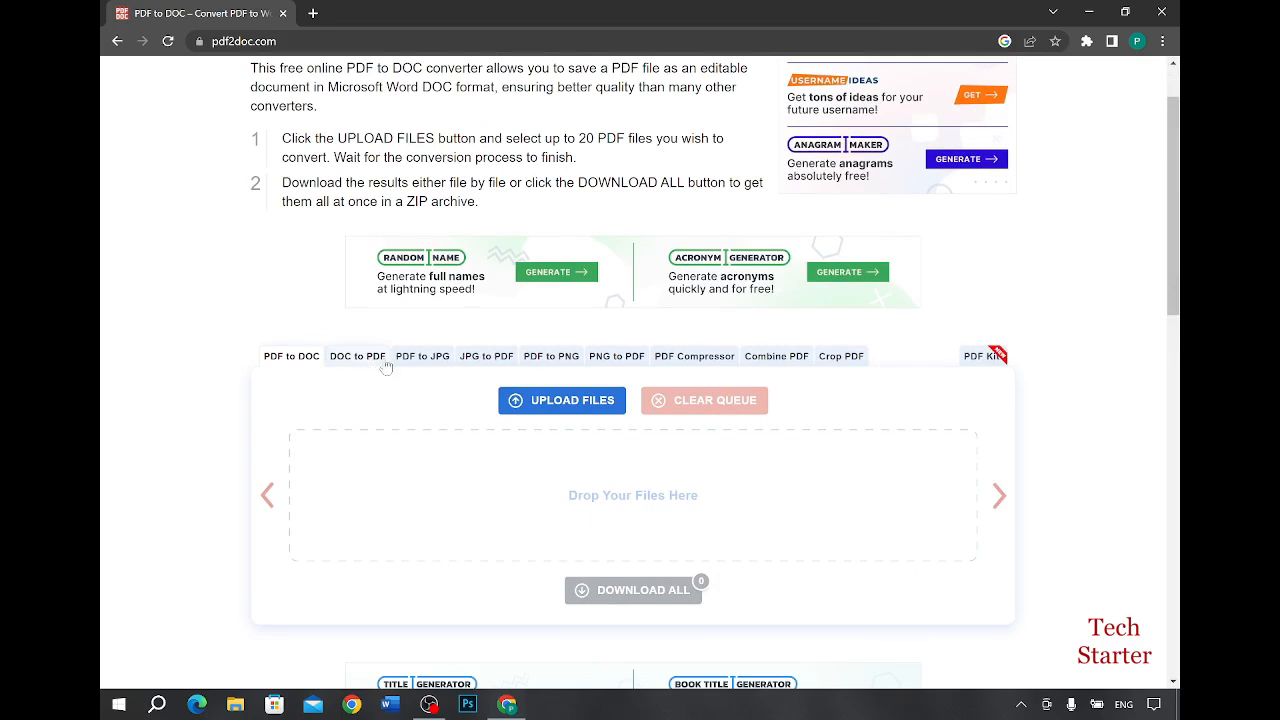
{"action": "mouse_move", "coordinate": [418, 364]}
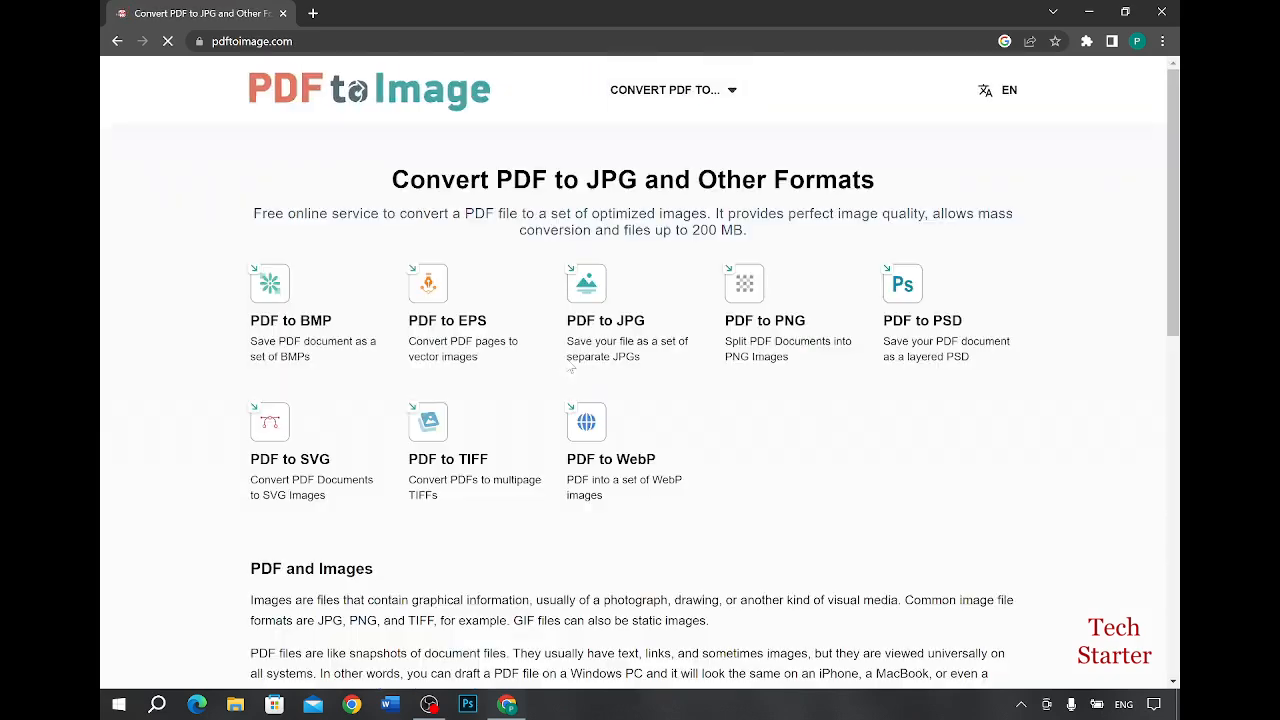
{"action": "scroll", "scroll_direction": "down", "scroll_amount": 3}
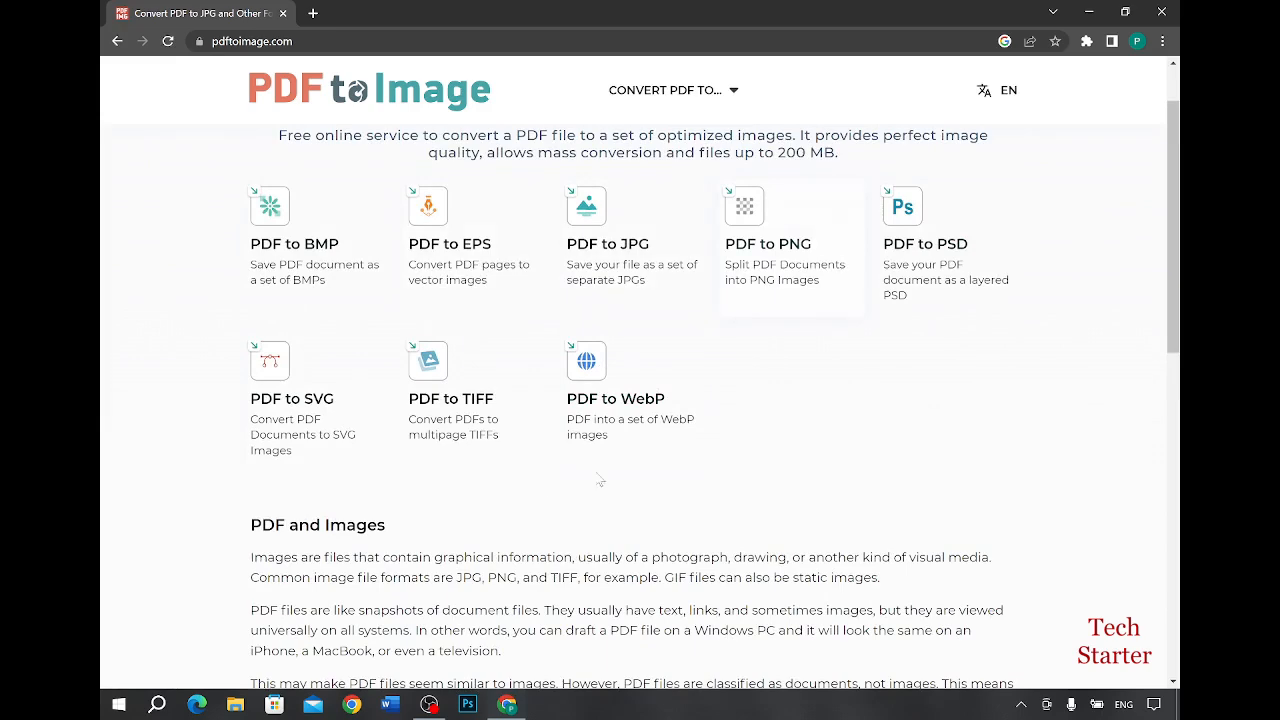
{"action": "mouse_move", "coordinate": [632, 220]}
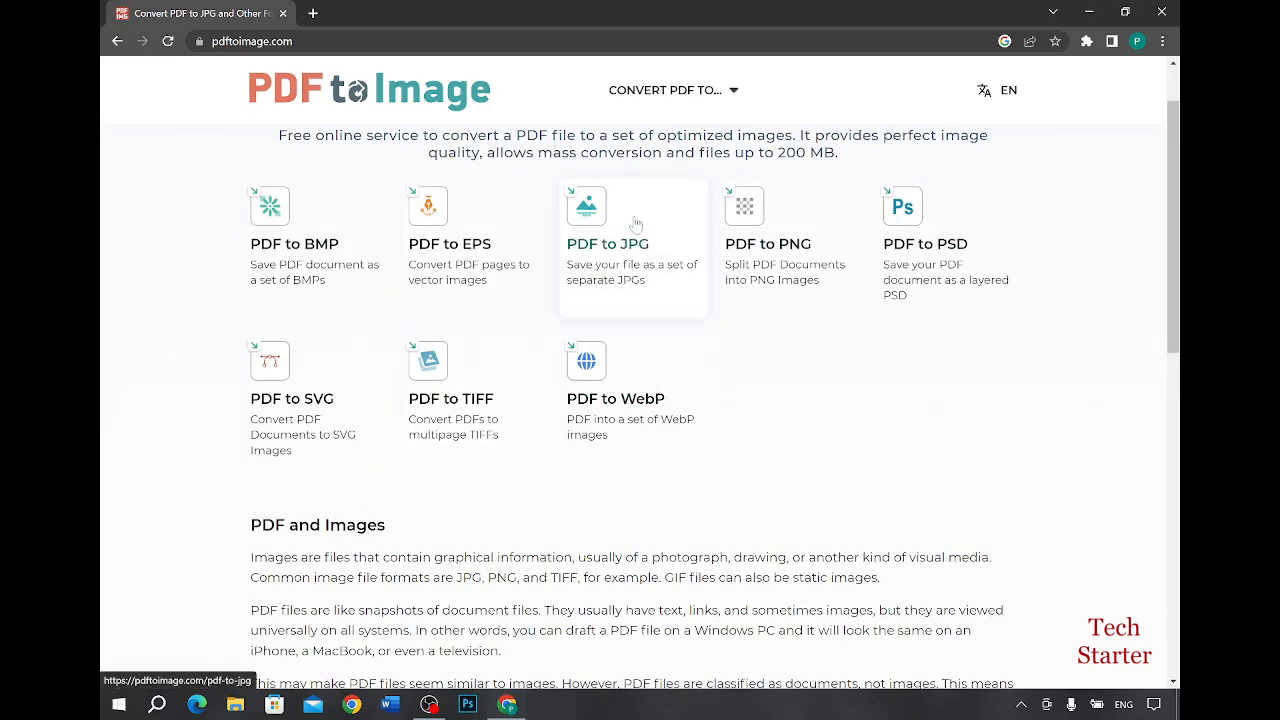
Step: Upload the Sample PDF from the Desktop into the PDF to JPG converter
{"action": "left_click", "coordinate": [608, 244]}
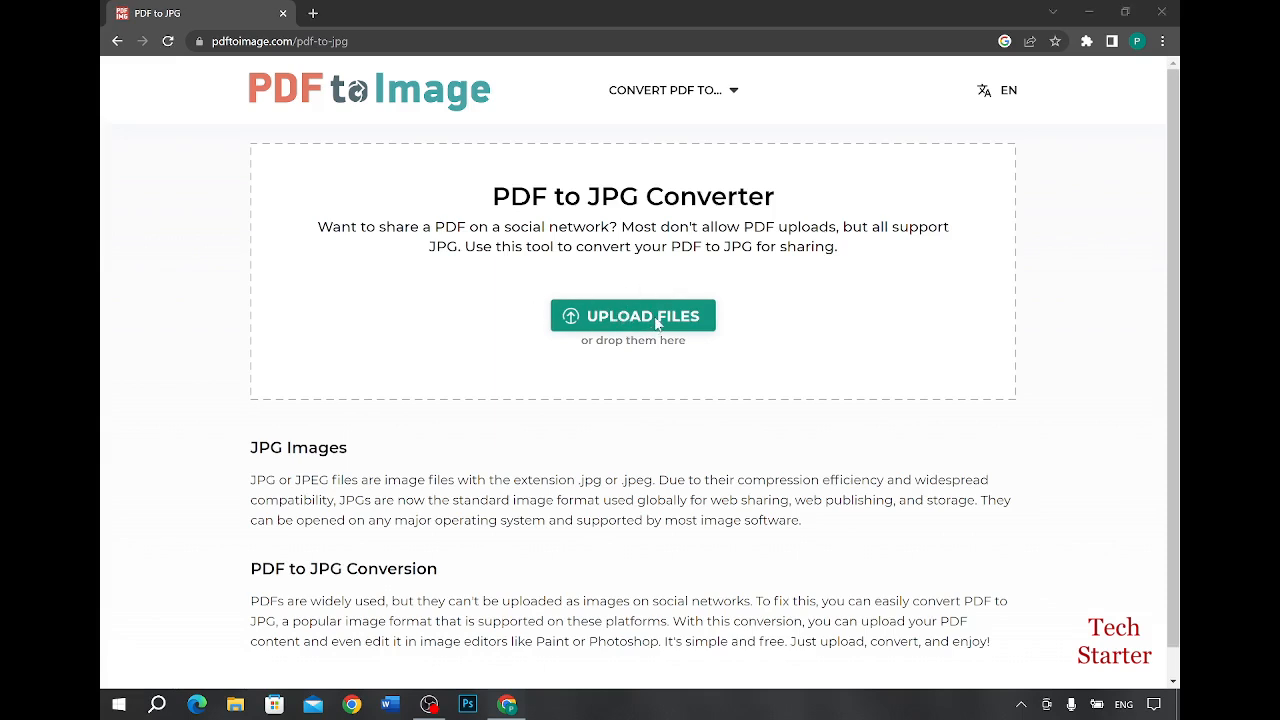
{"action": "left_click", "coordinate": [632, 316]}
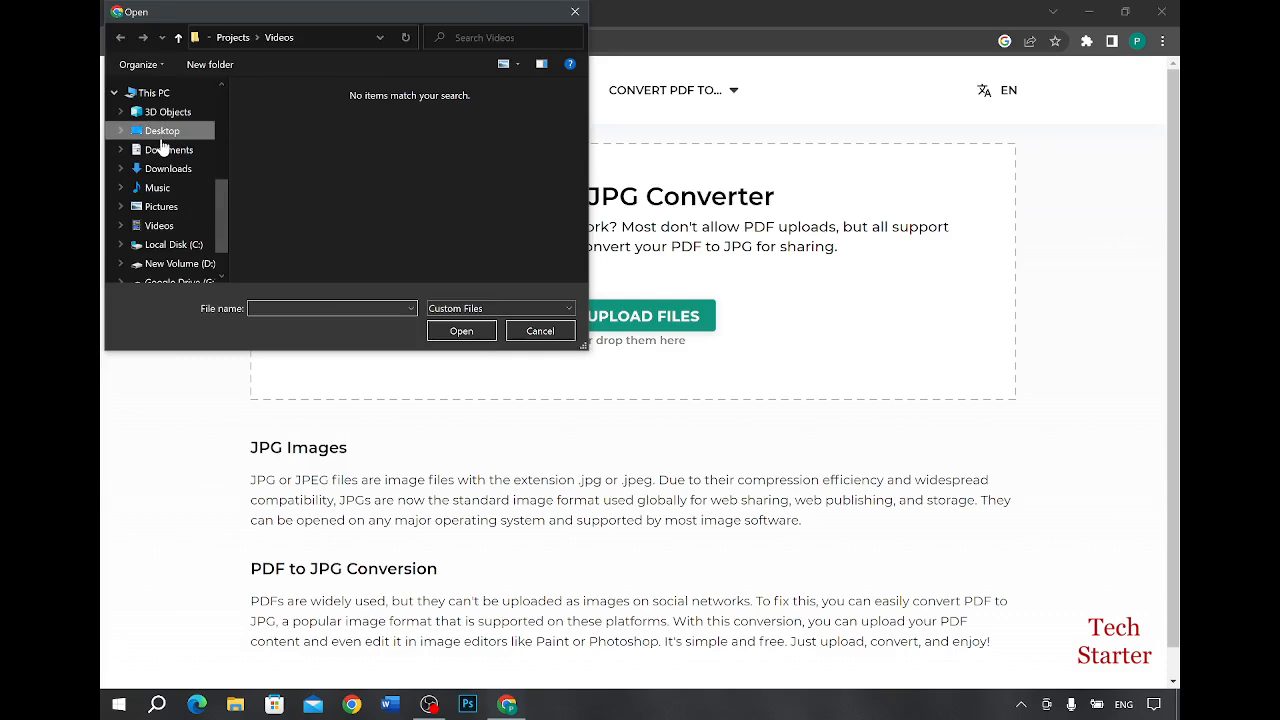
{"action": "left_click", "coordinate": [160, 130]}
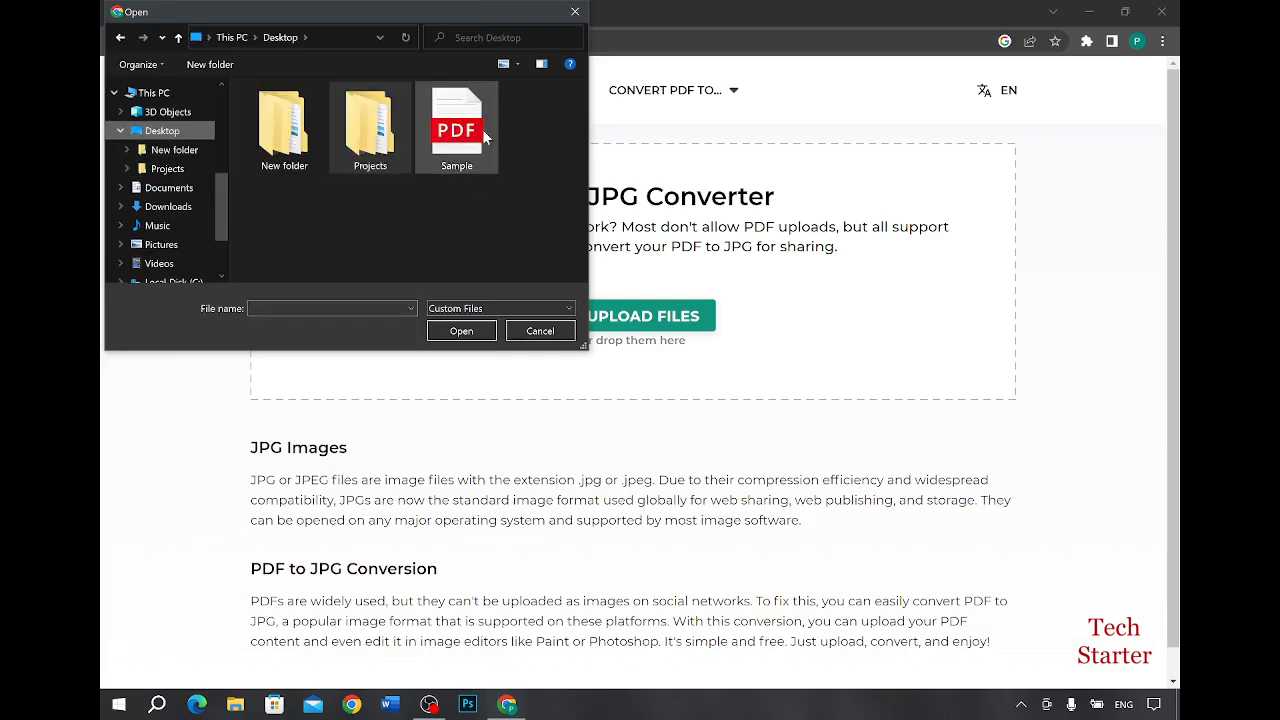
{"action": "left_click", "coordinate": [456, 120]}
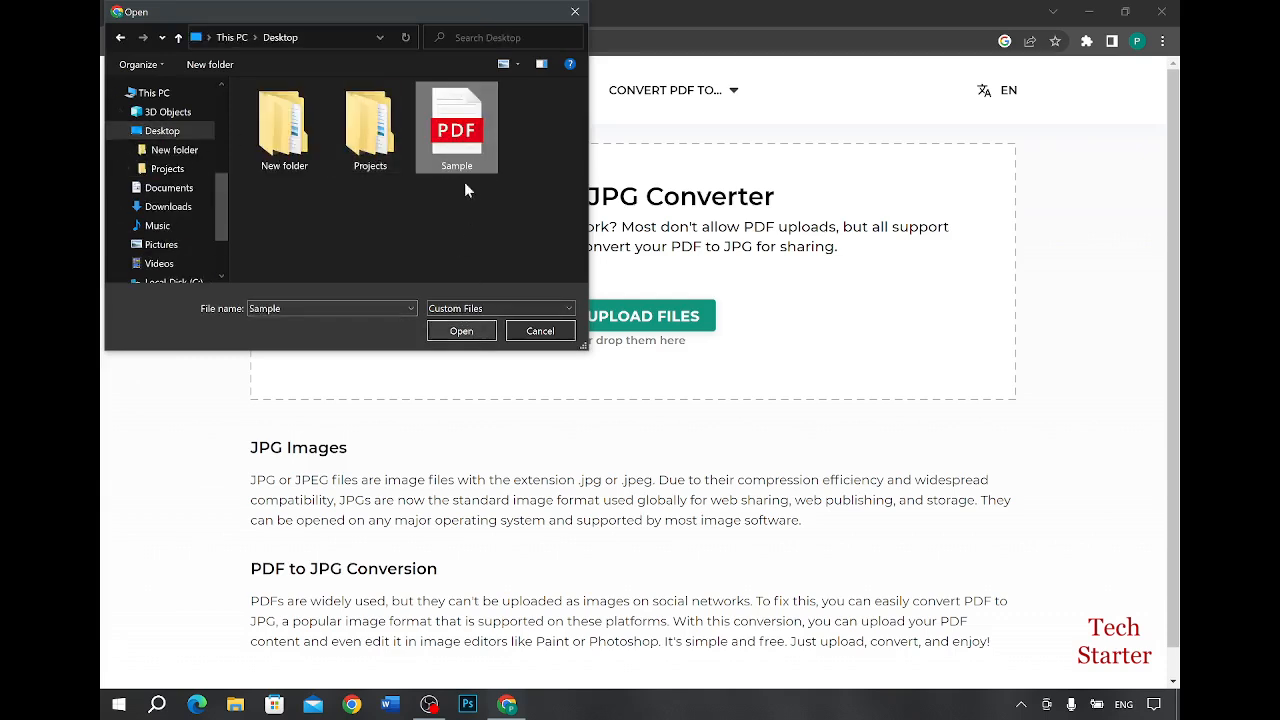
{"action": "left_click", "coordinate": [460, 330]}
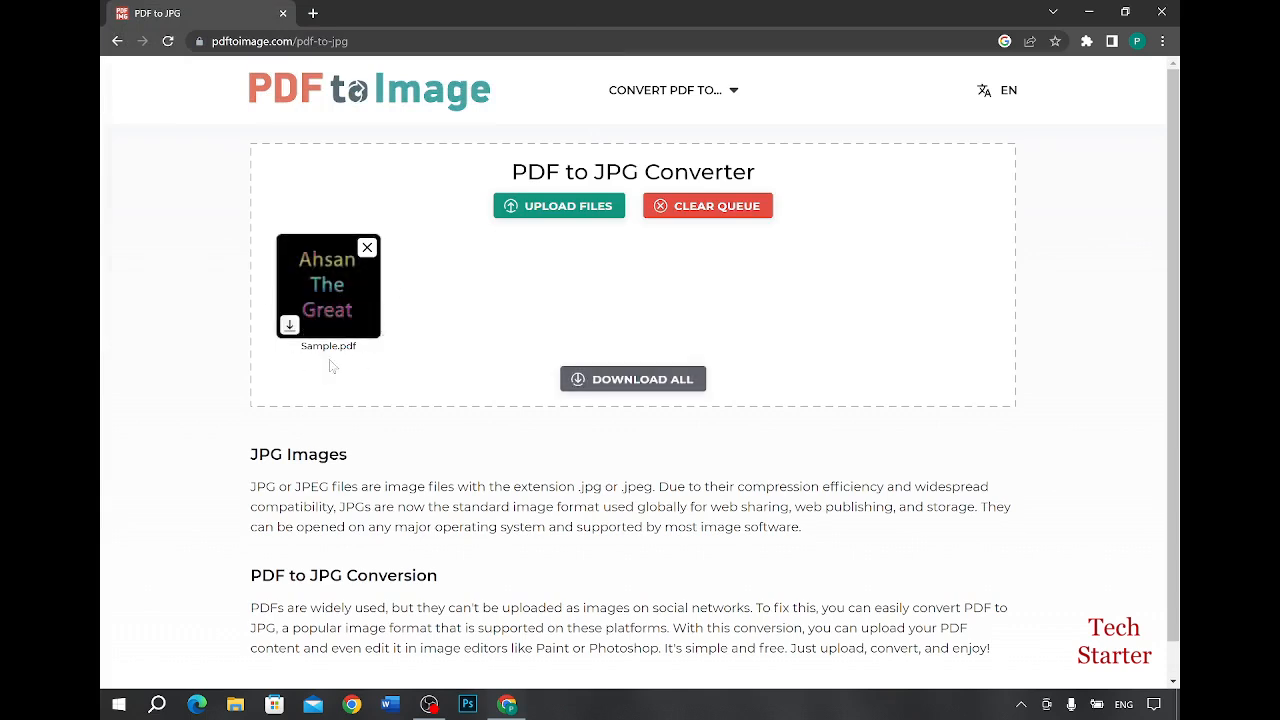
{"action": "mouse_move", "coordinate": [424, 260]}
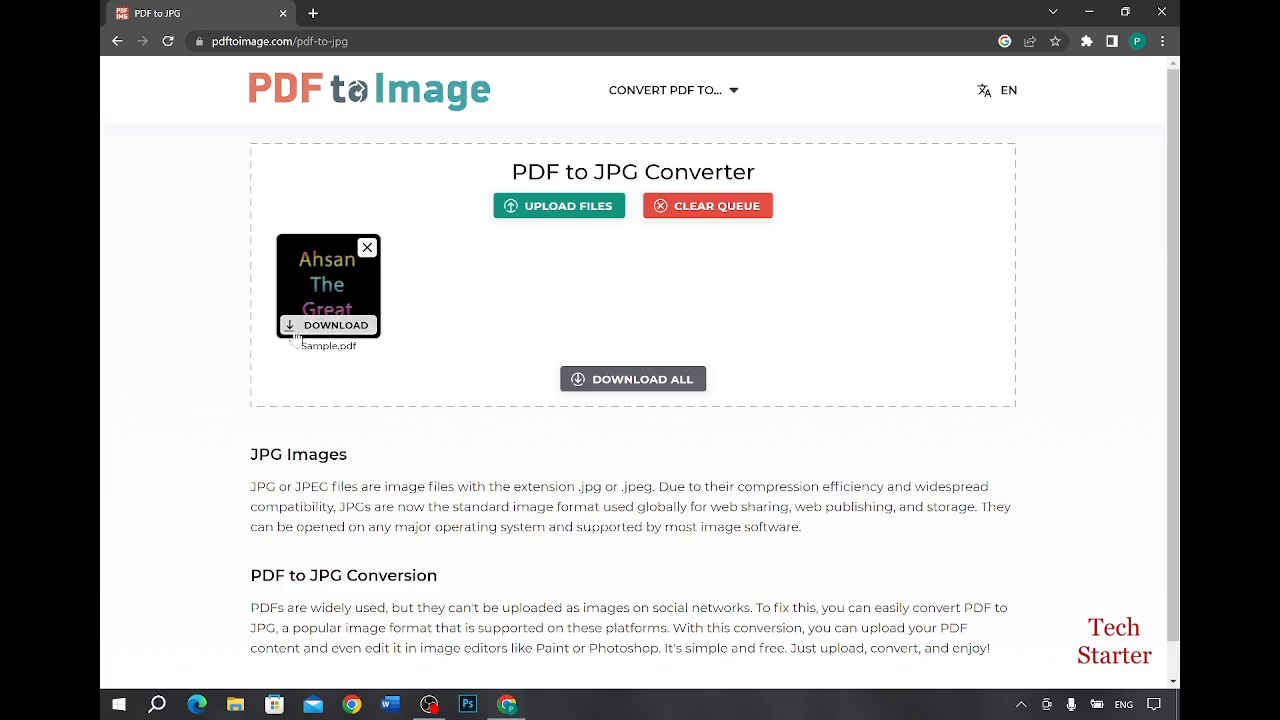
{"action": "mouse_move", "coordinate": [448, 278]}
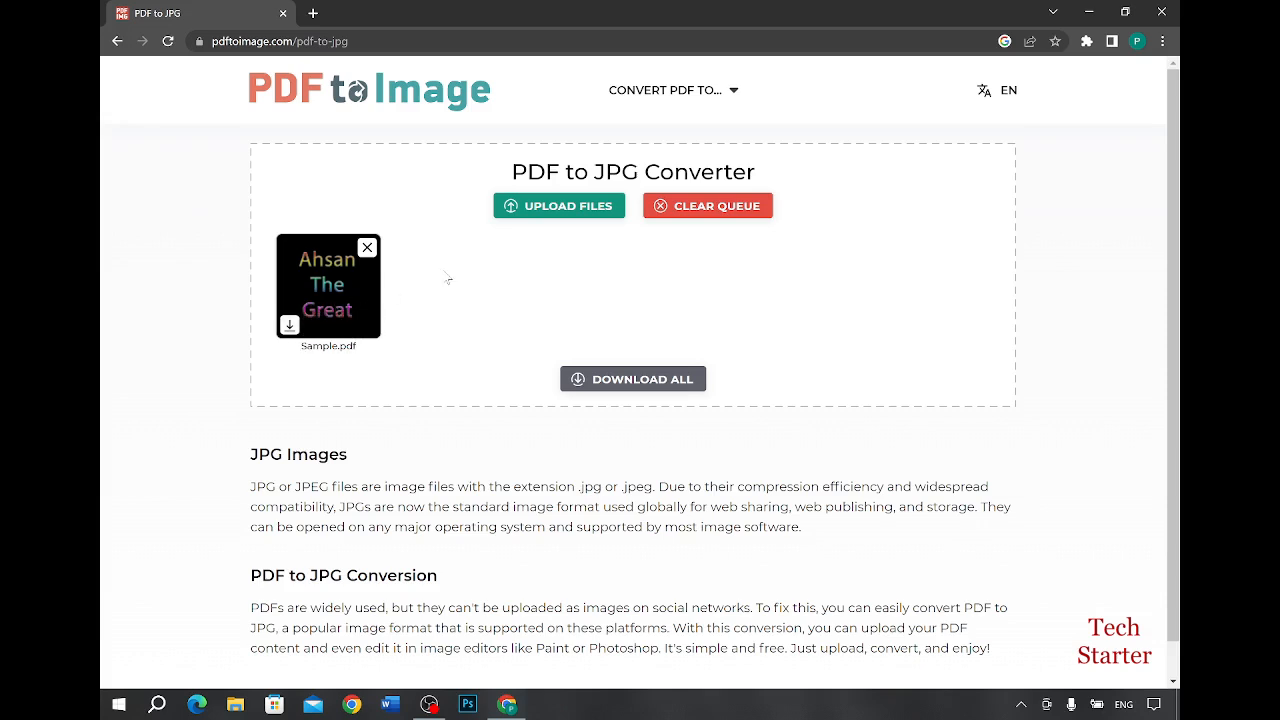
{"action": "mouse_move", "coordinate": [470, 340]}
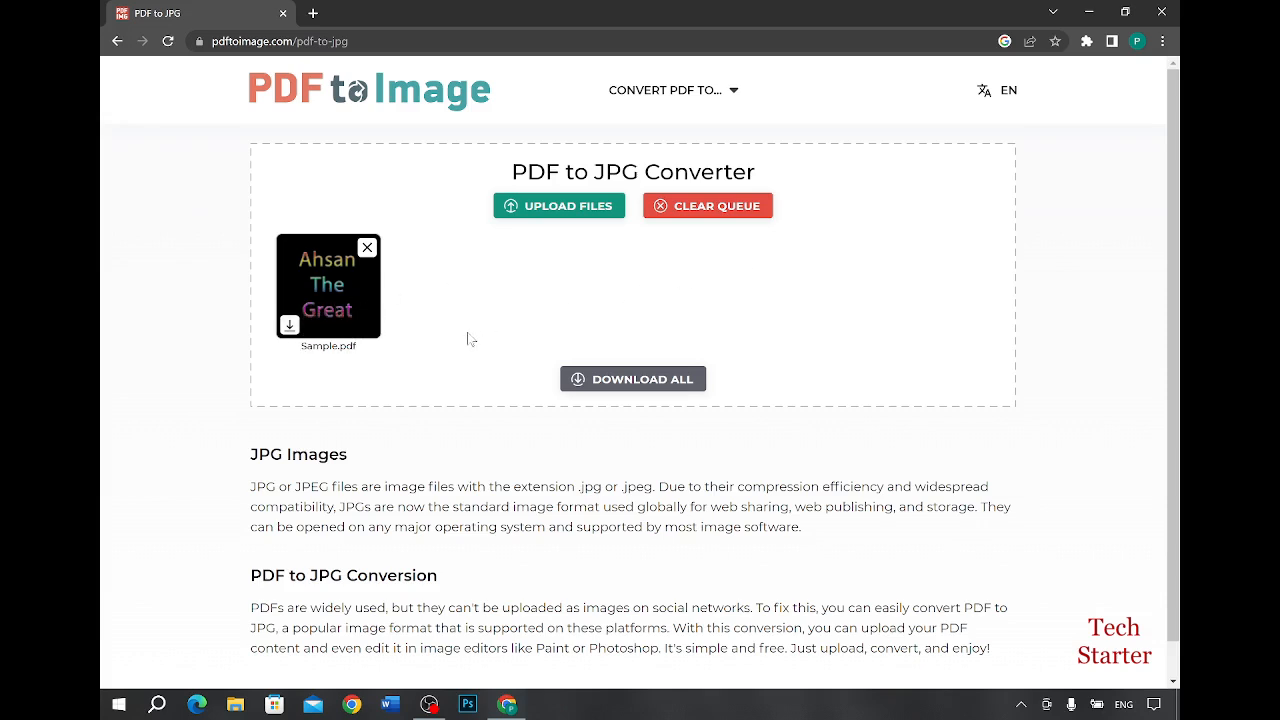
{"action": "mouse_move", "coordinate": [612, 348]}
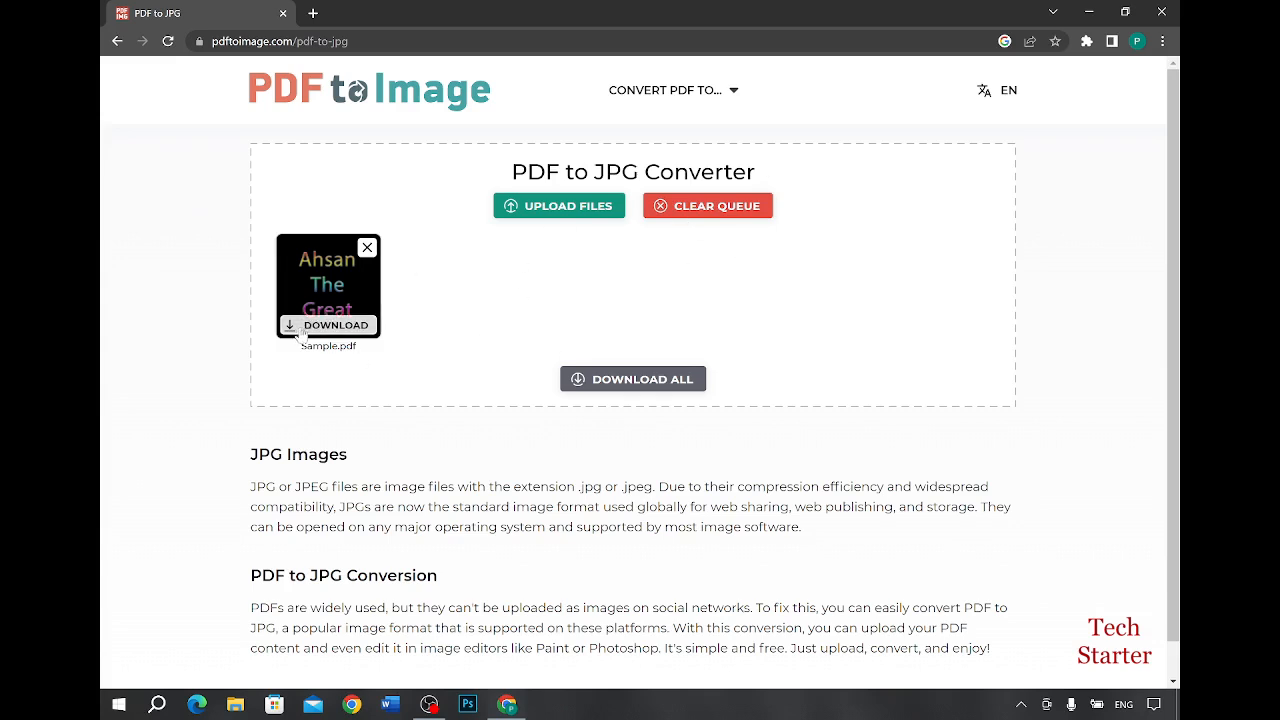
Step: Download the converted Sample.pdf.zip and show its options in Chrome's download bar
{"action": "left_click", "coordinate": [328, 324]}
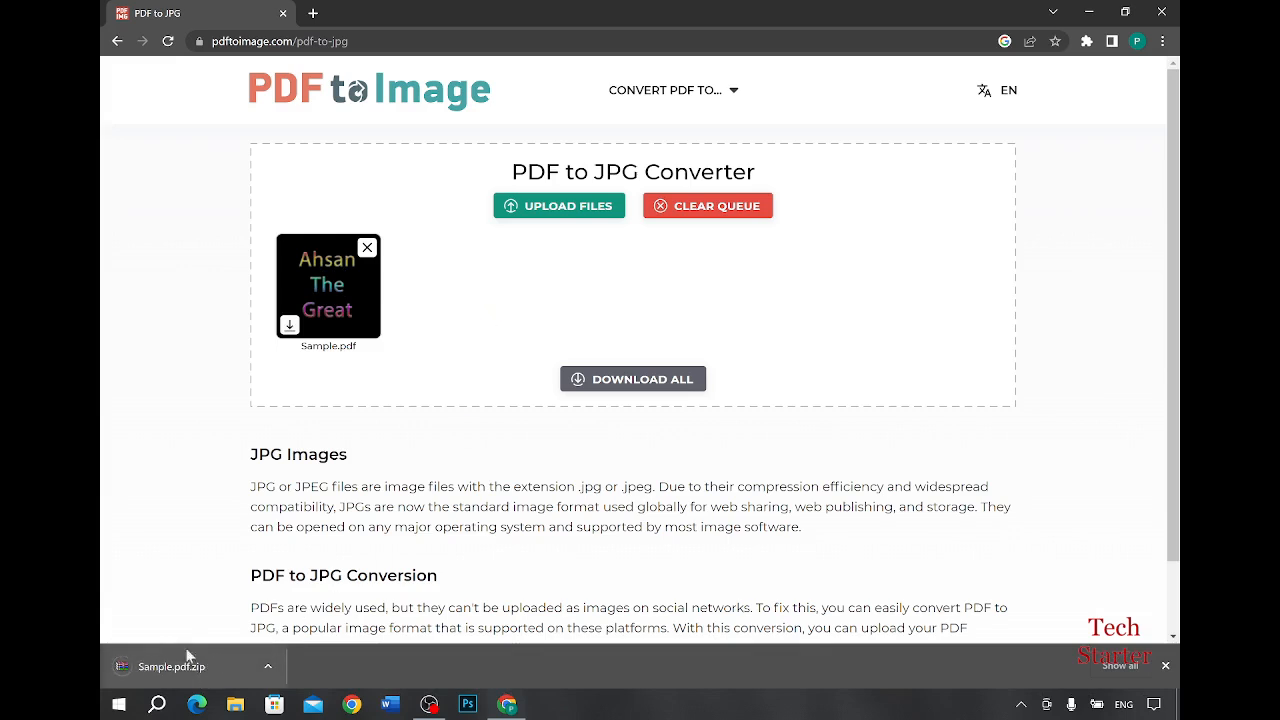
{"action": "left_click", "coordinate": [268, 666]}
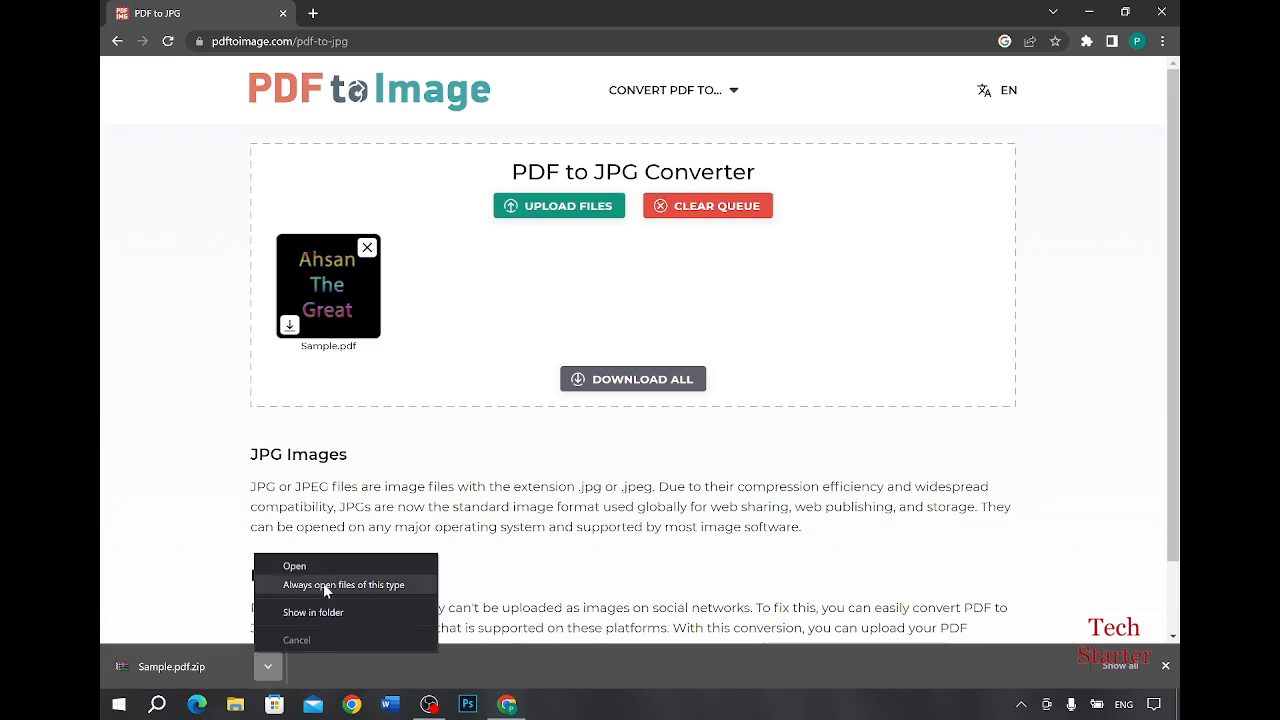
{"action": "mouse_move", "coordinate": [312, 612]}
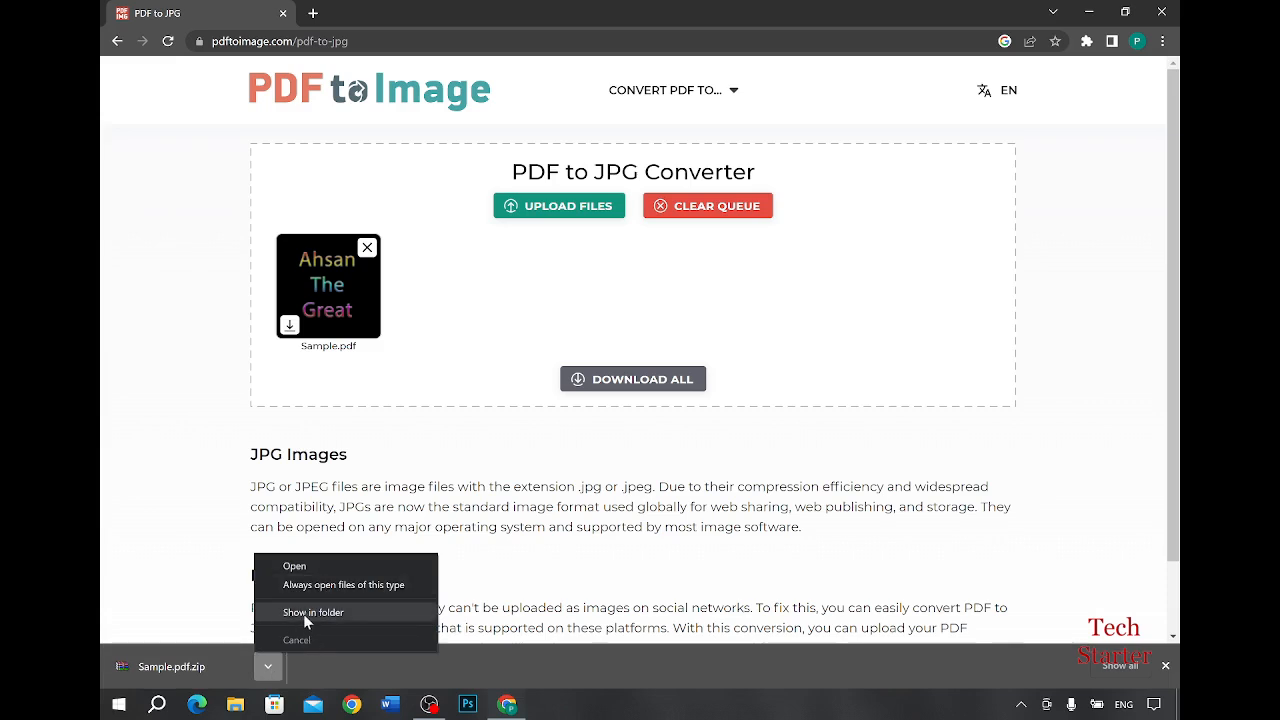
Step: Show Sample.pdf.zip in the Downloads folder and bring up its context actions
{"action": "left_click", "coordinate": [312, 612]}
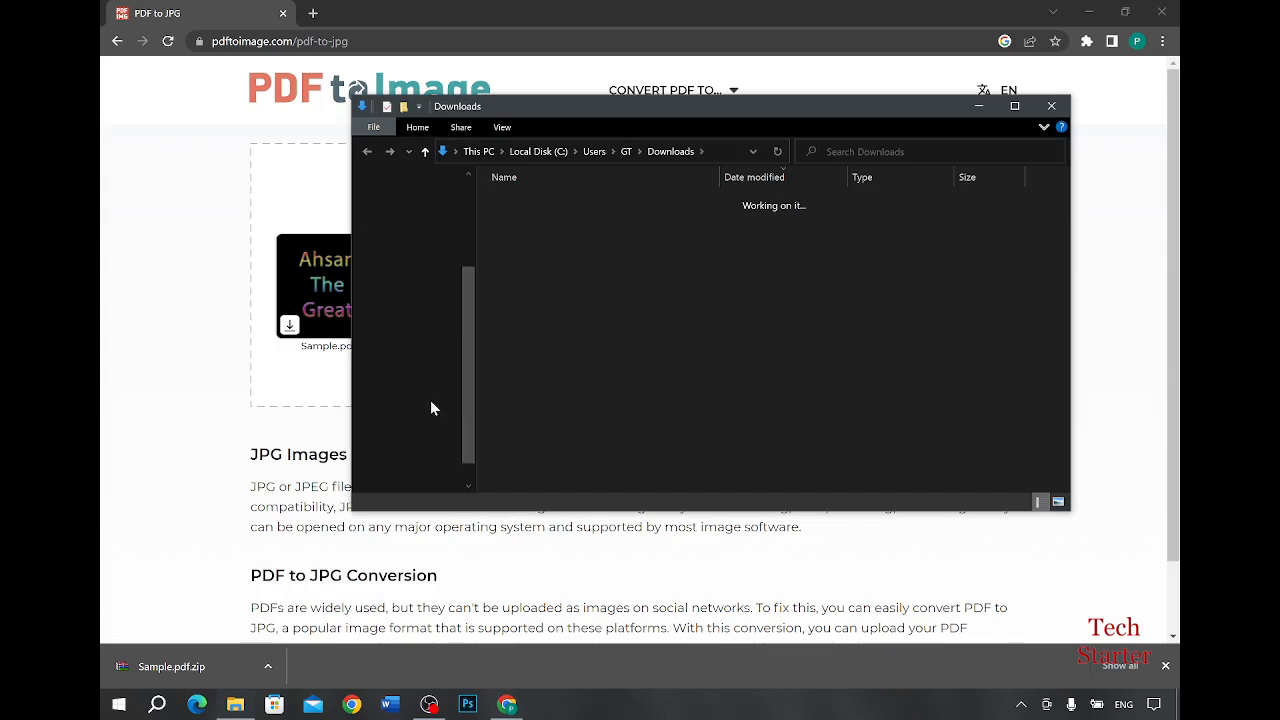
{"action": "left_click", "coordinate": [530, 218]}
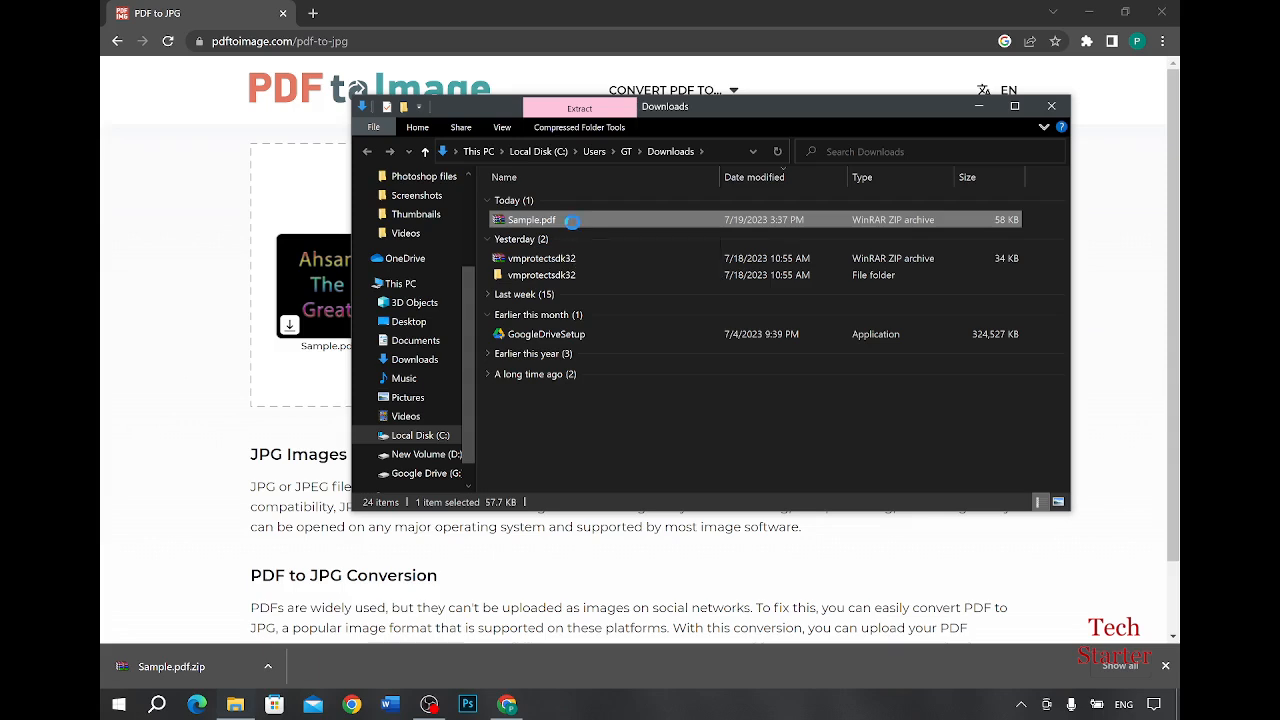
{"action": "right_click", "coordinate": [532, 218]}
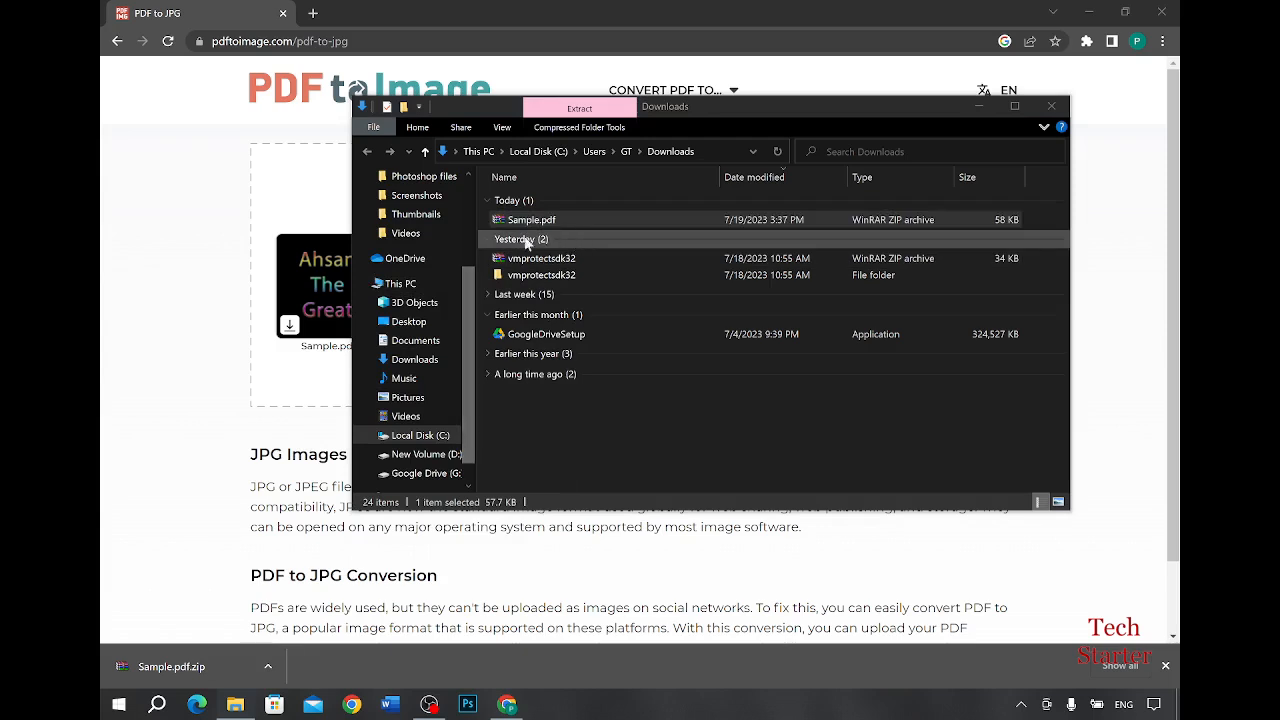
Step: Extract the archive's files with the Desktop as the destination folder
{"action": "left_click", "coordinate": [580, 108]}
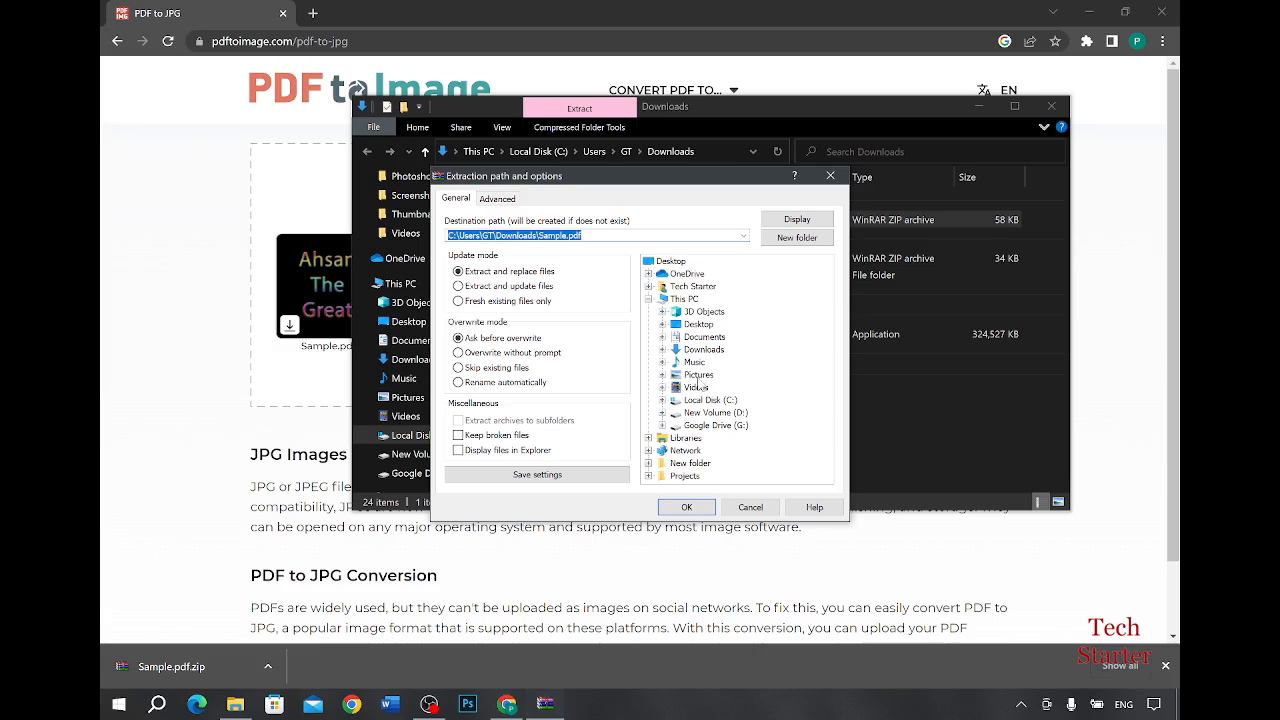
{"action": "left_click", "coordinate": [698, 374]}
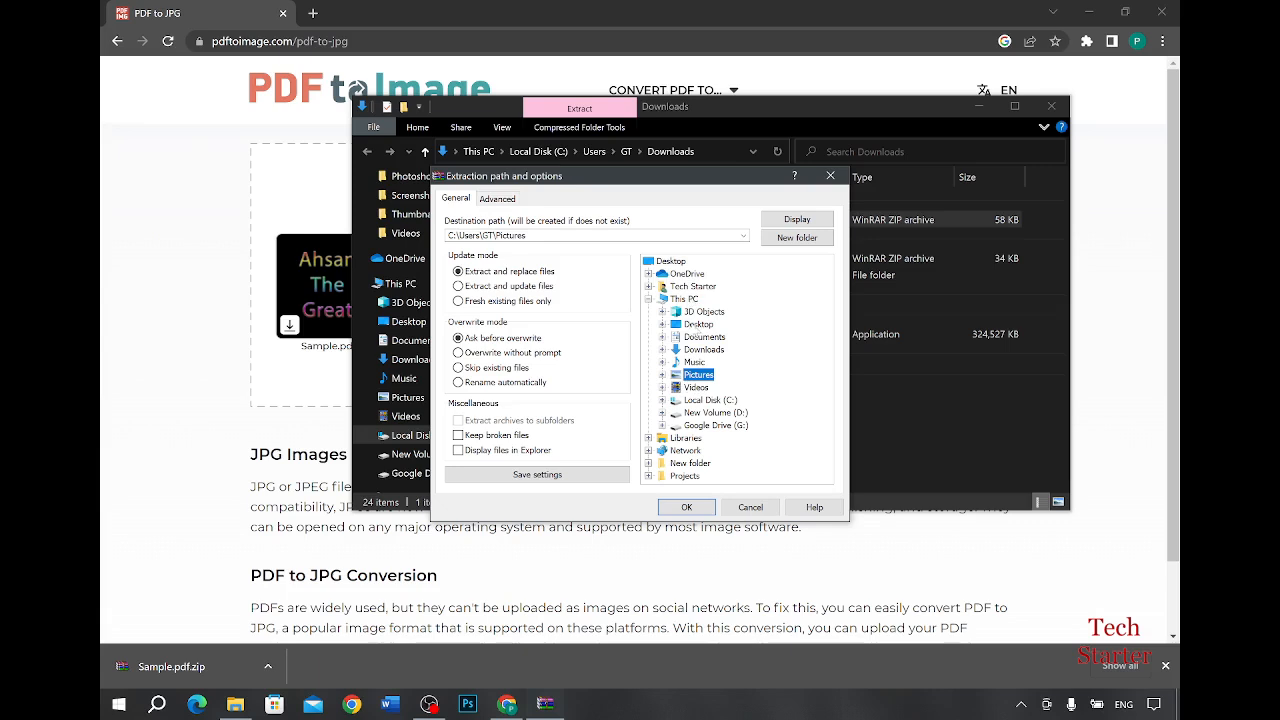
{"action": "left_click", "coordinate": [696, 324]}
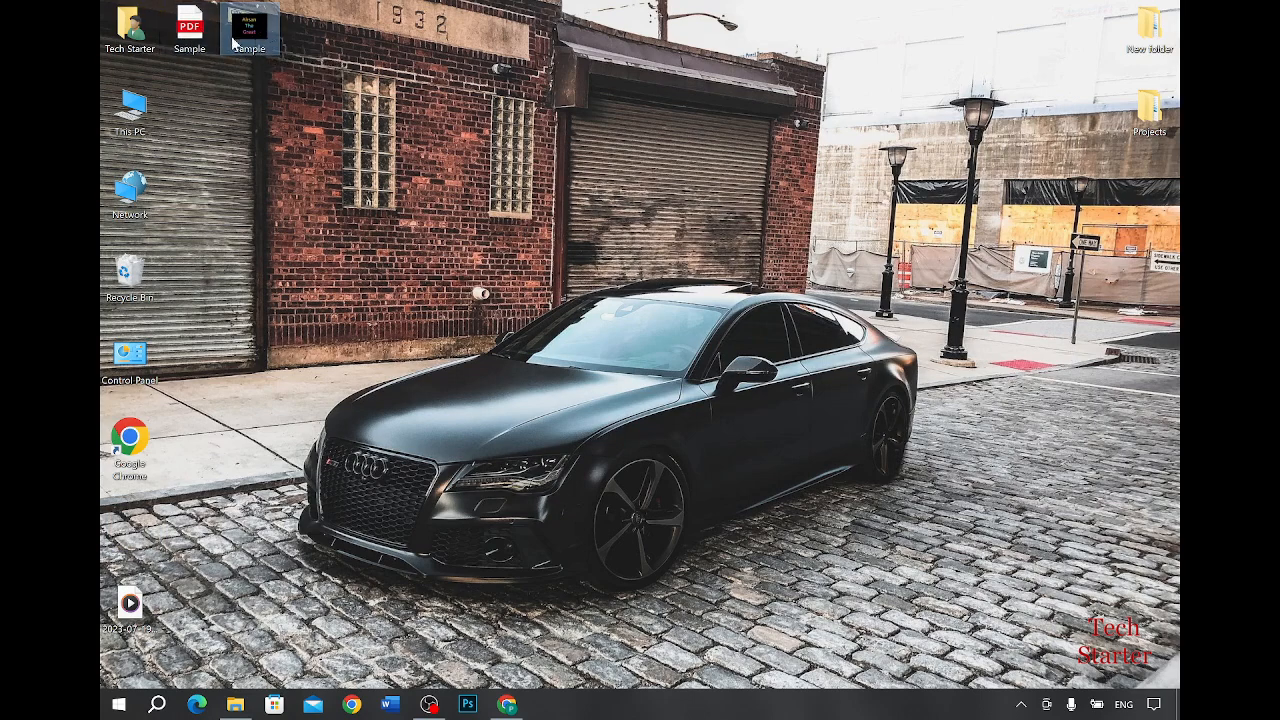
{"action": "mouse_move", "coordinate": [250, 30]}
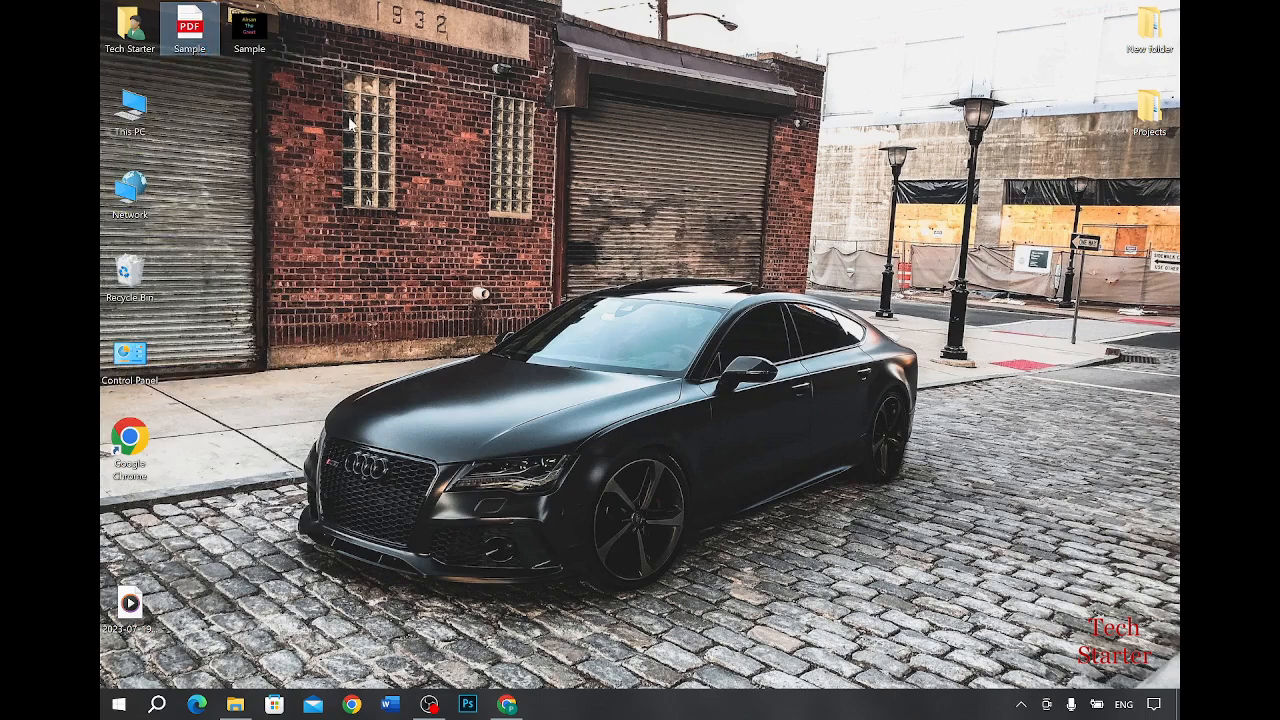
{"action": "double_click", "coordinate": [188, 22]}
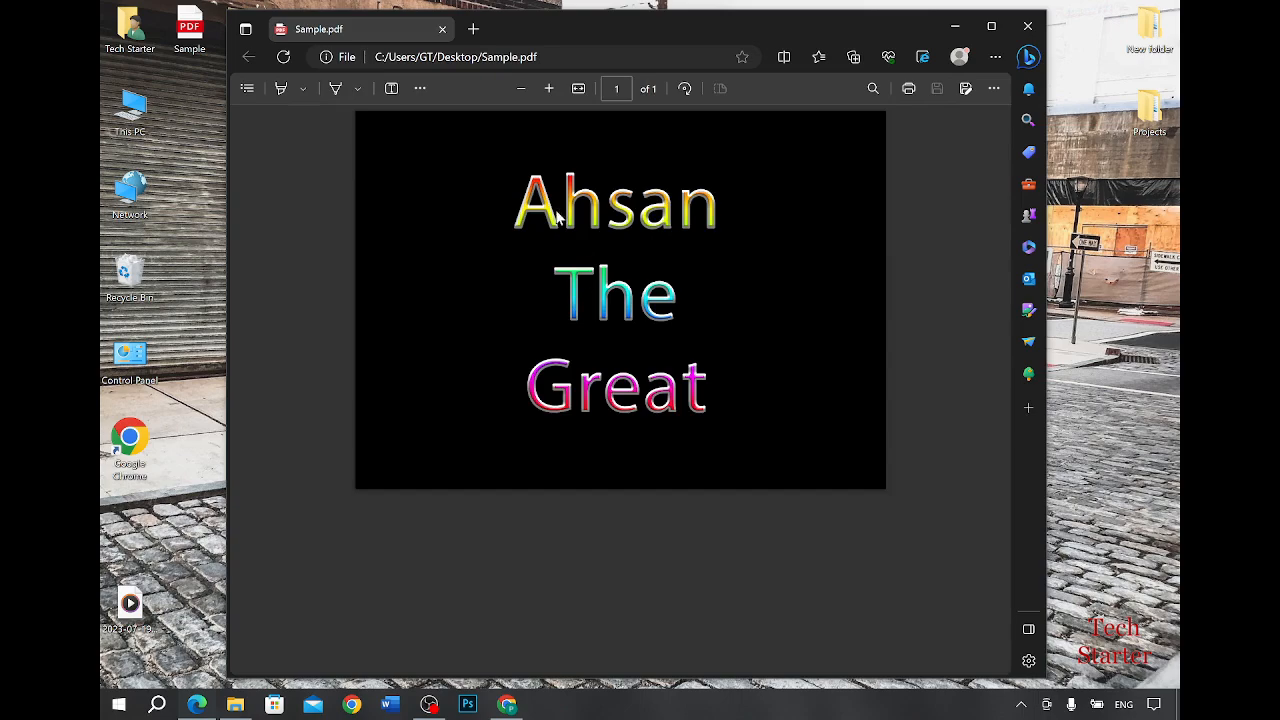
{"action": "mouse_move", "coordinate": [508, 264]}
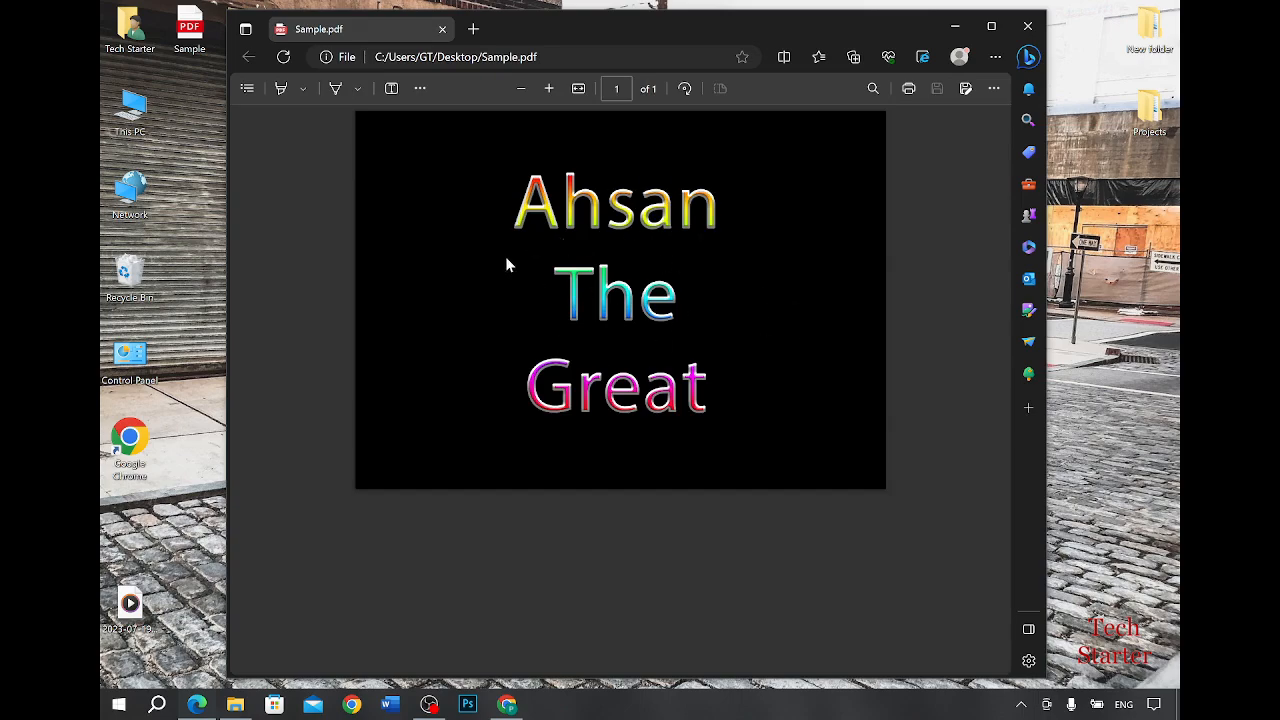
{"action": "left_click", "coordinate": [1028, 26]}
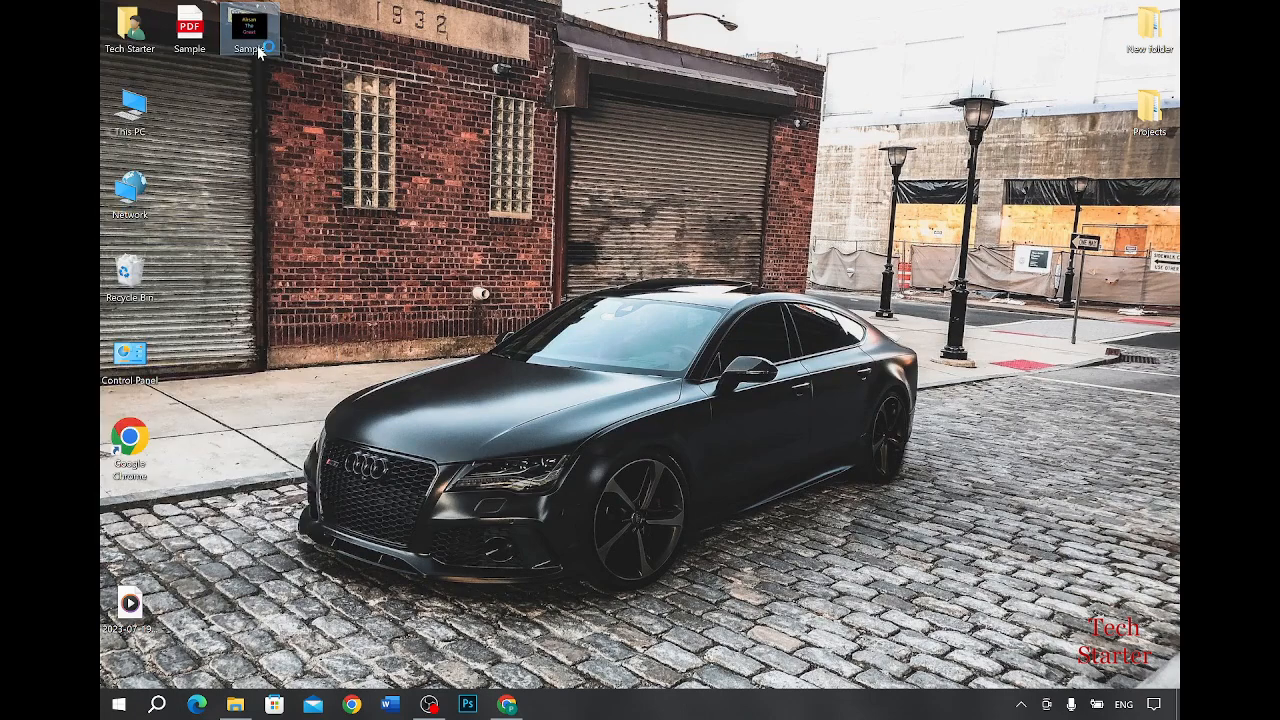
{"action": "double_click", "coordinate": [252, 24]}
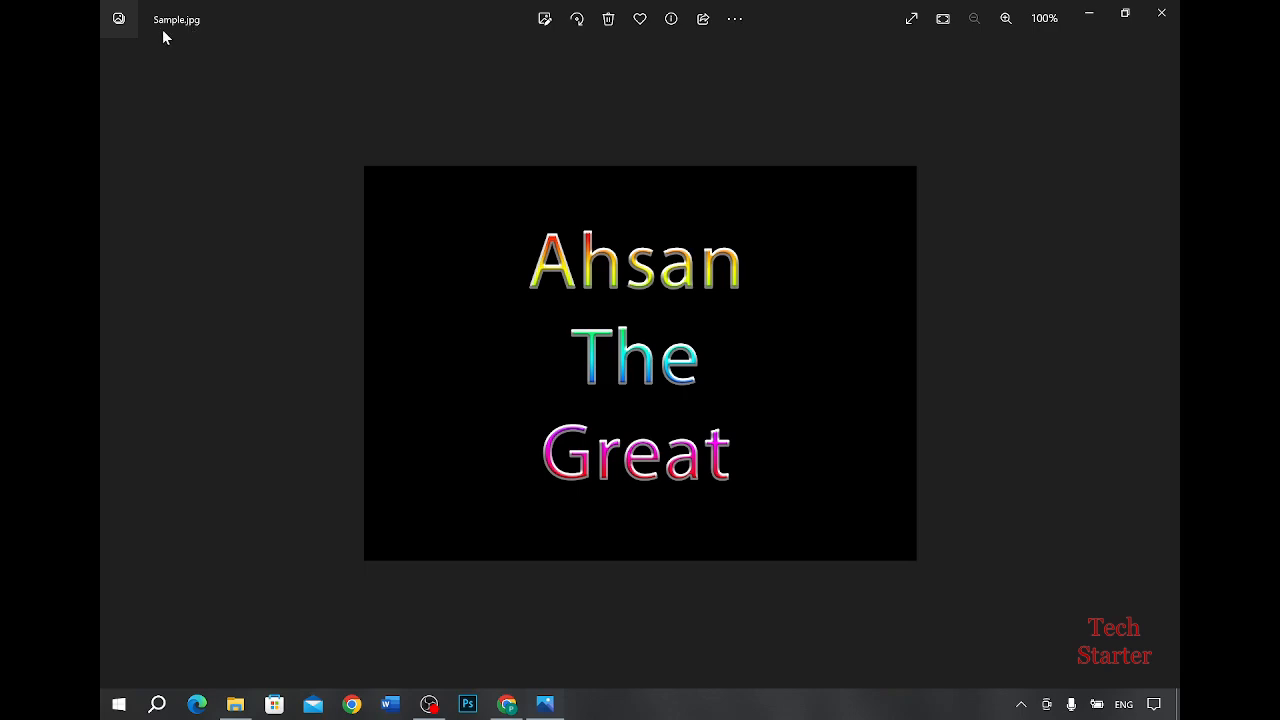
{"action": "mouse_move", "coordinate": [1160, 12]}
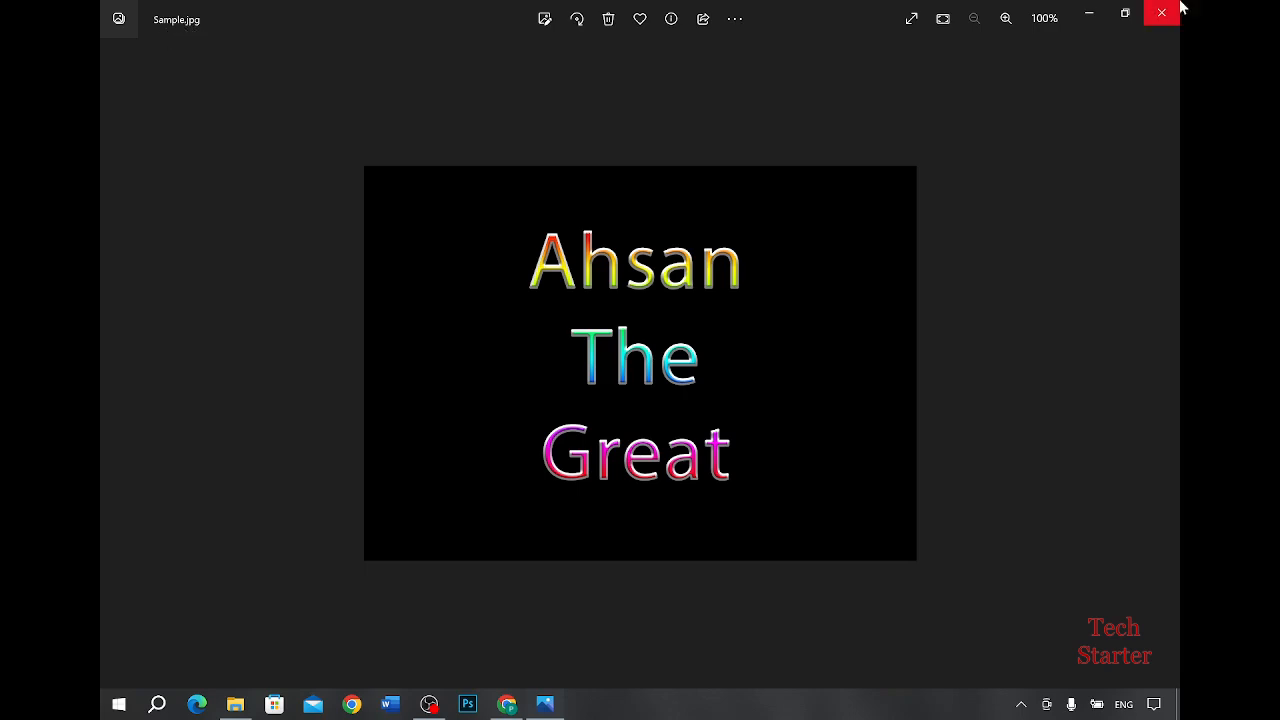
{"action": "left_click", "coordinate": [1160, 12]}
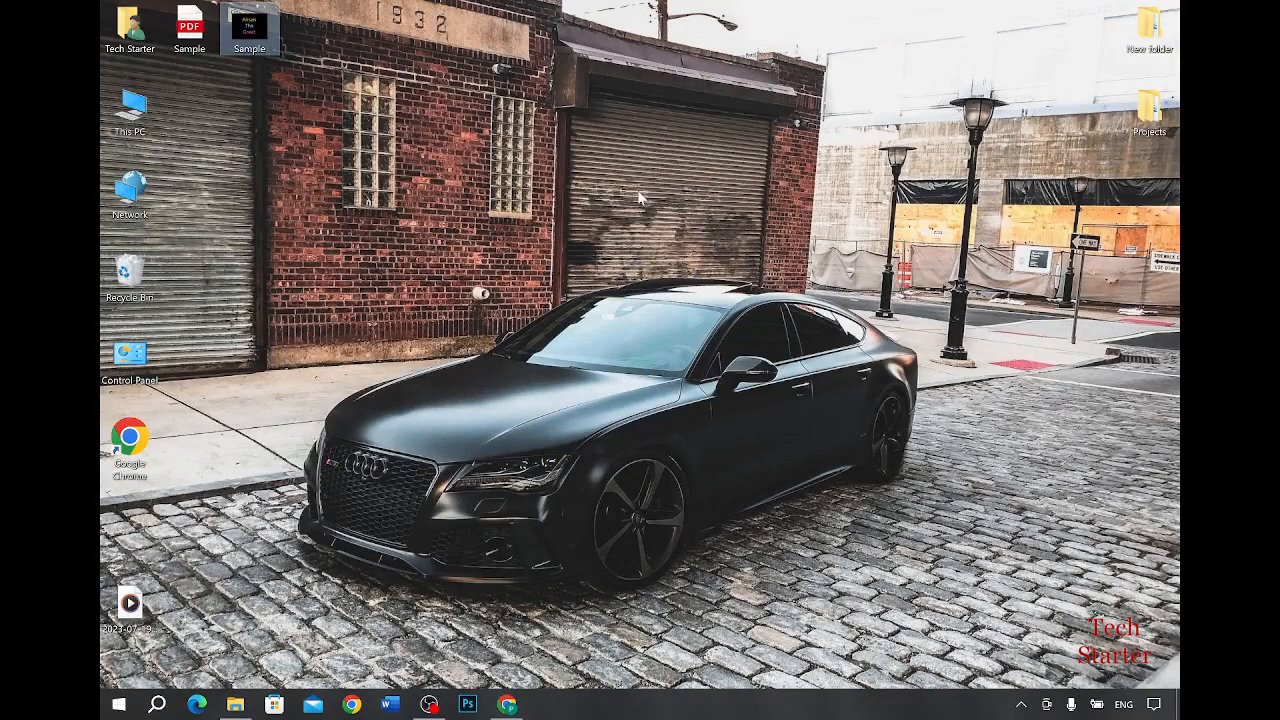
{"action": "mouse_move", "coordinate": [184, 56]}
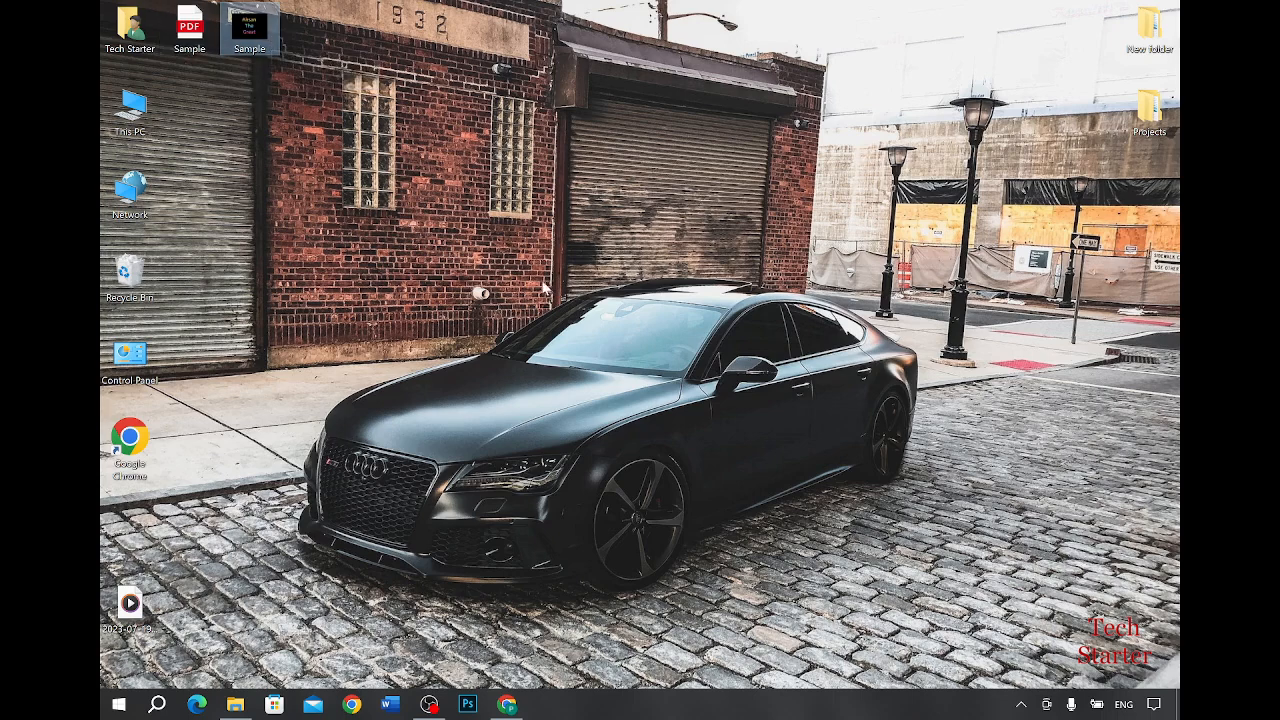
{"action": "mouse_move", "coordinate": [660, 244]}
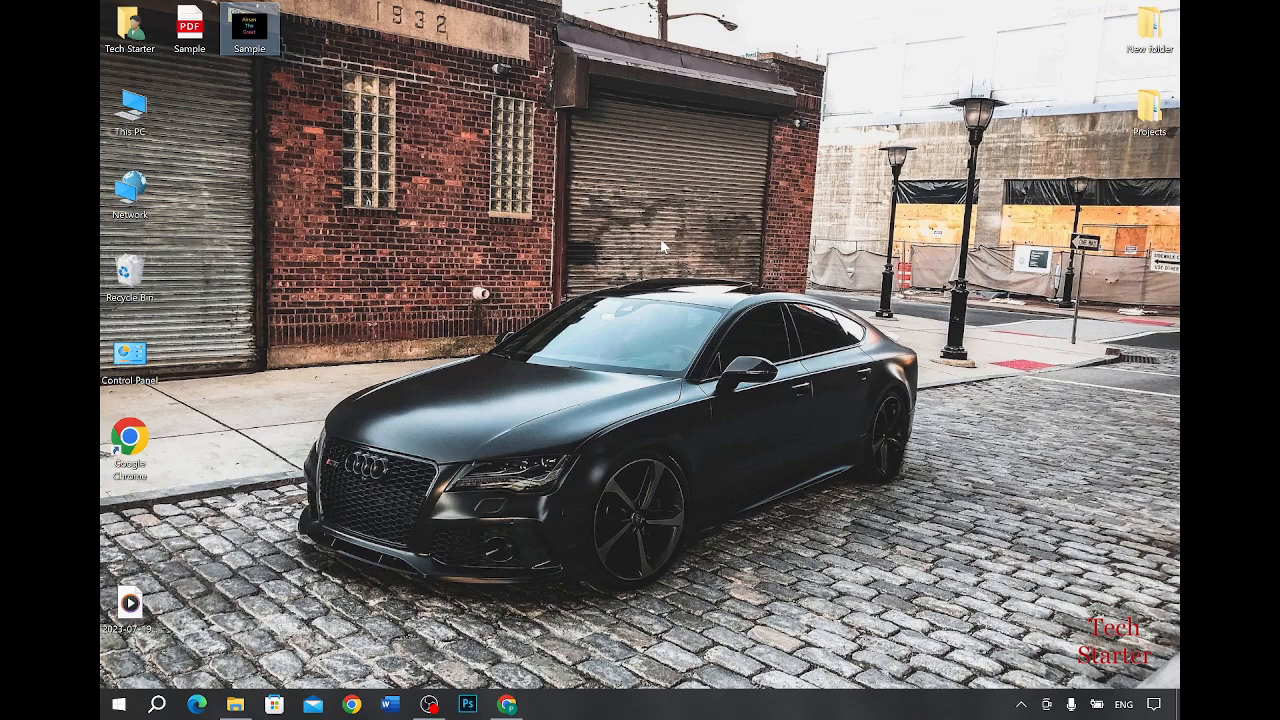